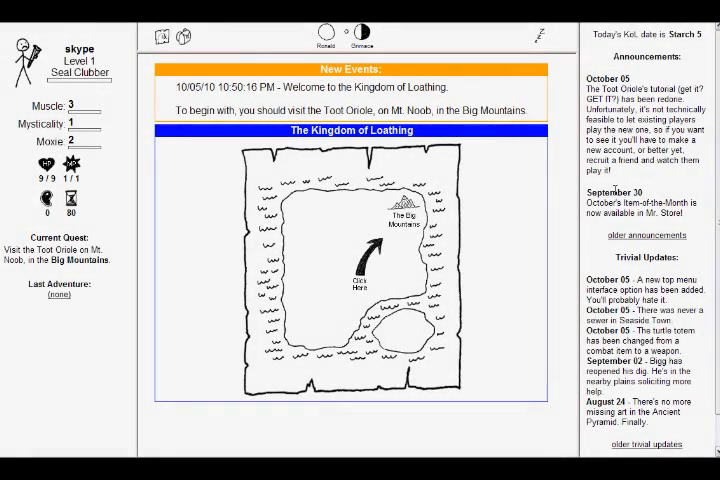
pyautogui.moveTo(488, 28)
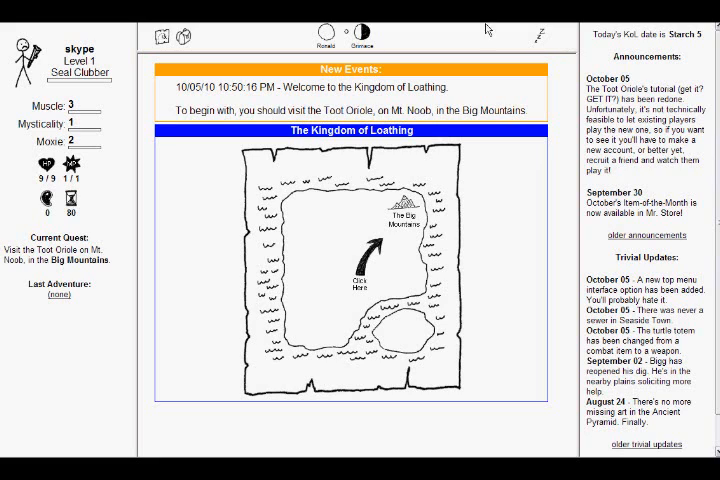
pyautogui.moveTo(370, 120)
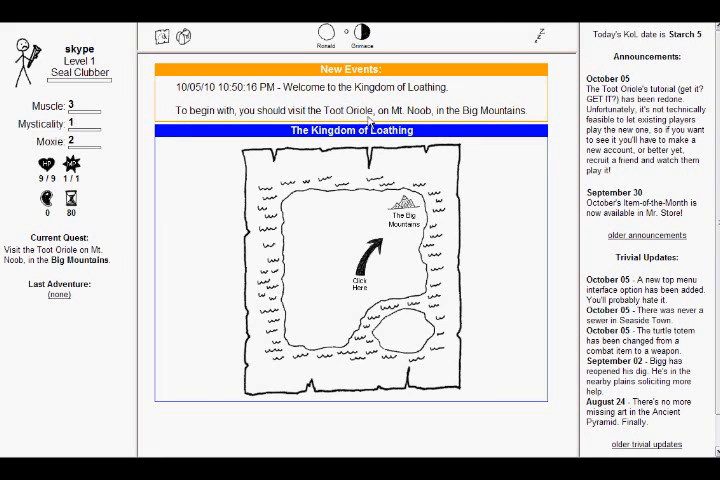
pyautogui.moveTo(518, 120)
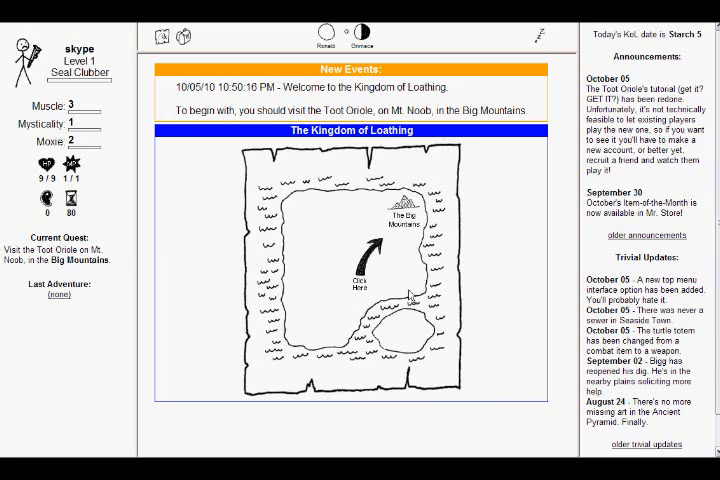
pyautogui.moveTo(160, 36)
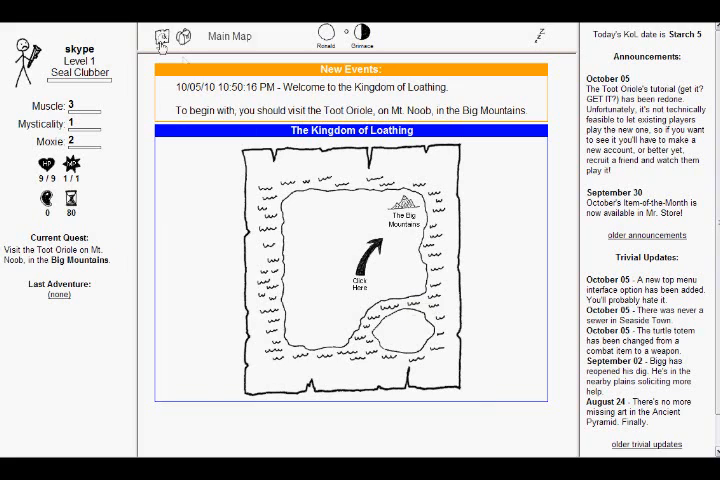
pyautogui.moveTo(188, 36)
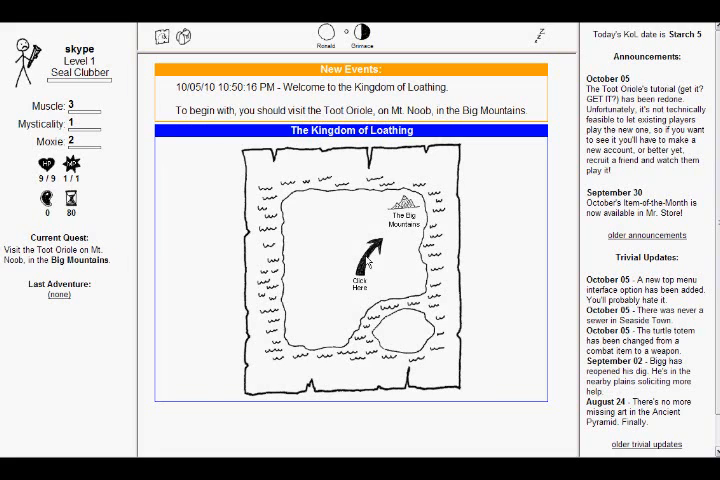
pyautogui.moveTo(384, 244)
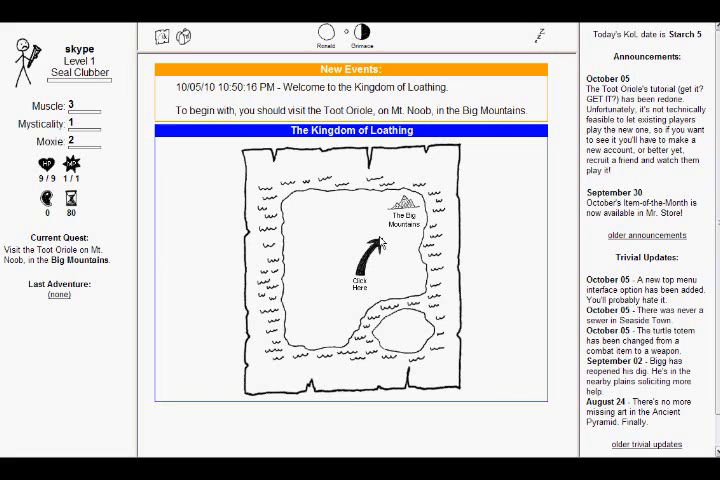
pyautogui.moveTo(398, 218)
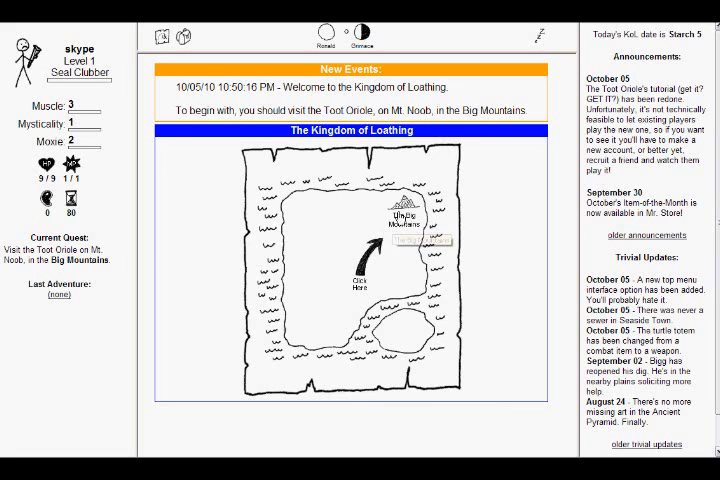
# Step: Enter the Big Mountains area from the Main Map
pyautogui.click(396, 224)
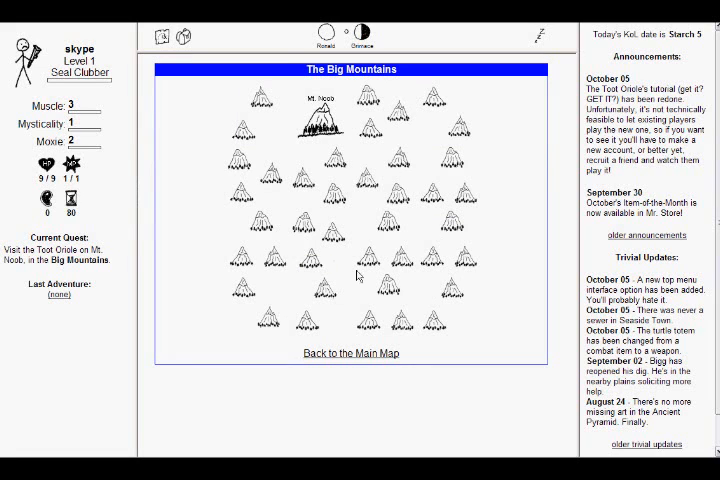
pyautogui.moveTo(272, 238)
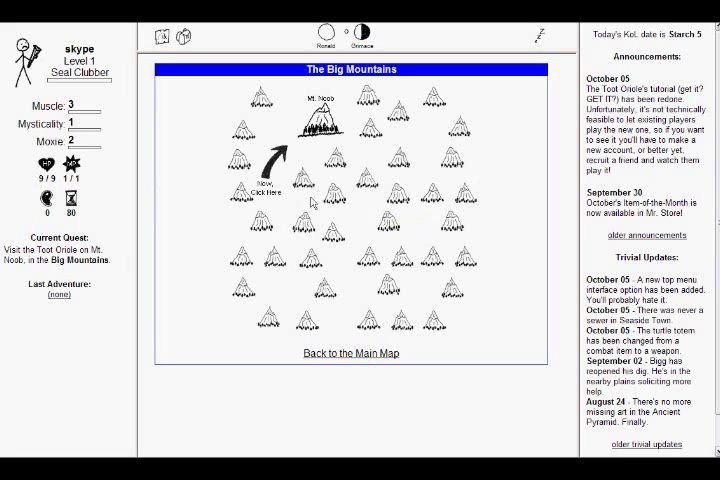
pyautogui.moveTo(276, 206)
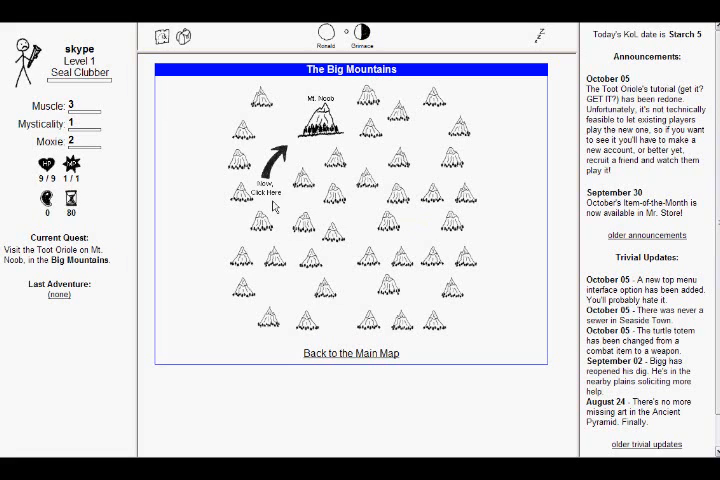
# Step: Go to Mt. Noob to reach the Toot Oracle's topic list
pyautogui.click(316, 120)
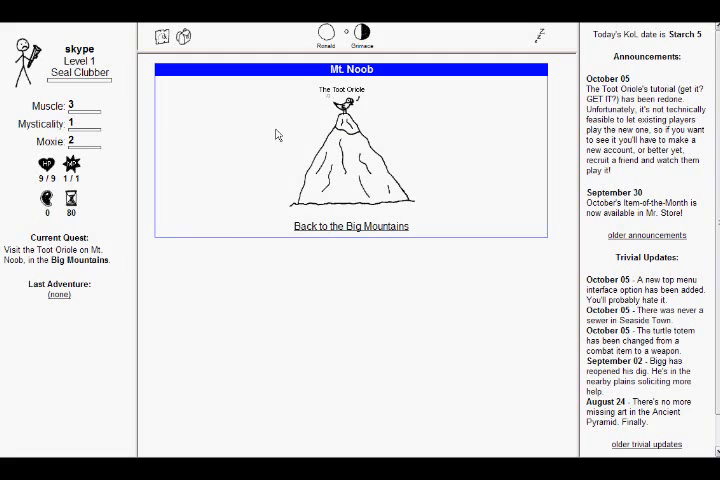
pyautogui.moveTo(496, 162)
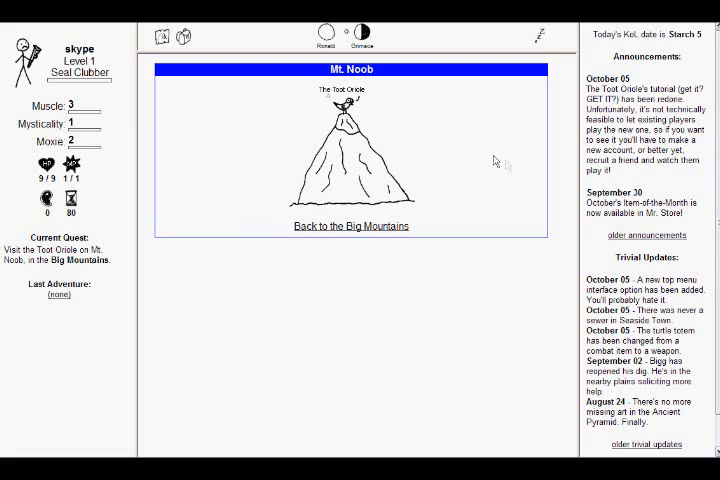
pyautogui.moveTo(420, 156)
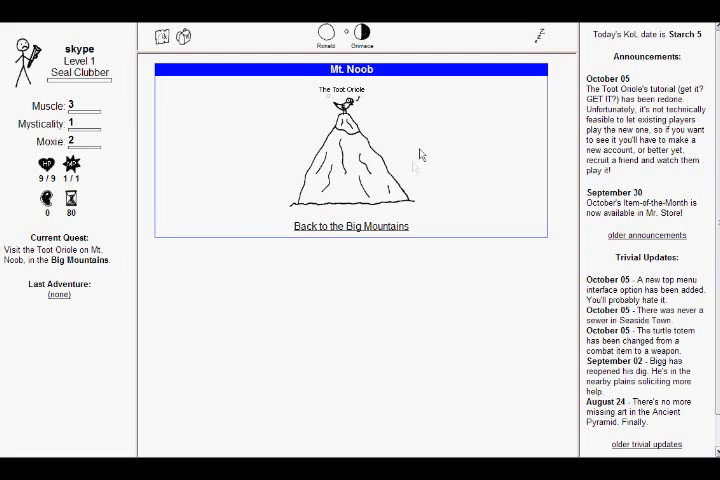
pyautogui.moveTo(344, 120)
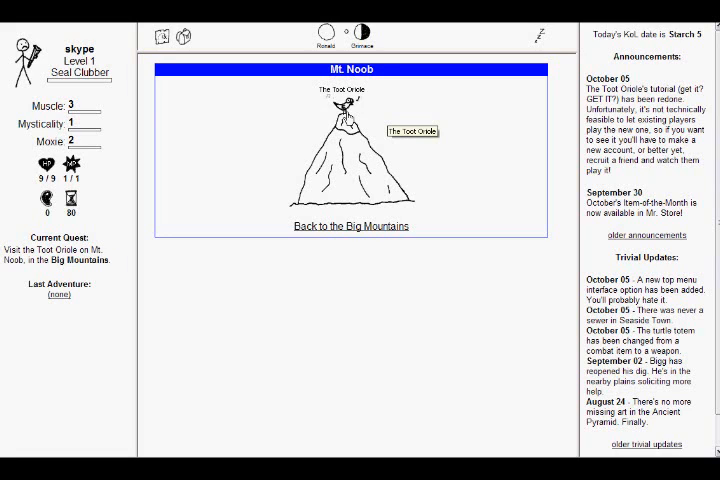
pyautogui.moveTo(516, 160)
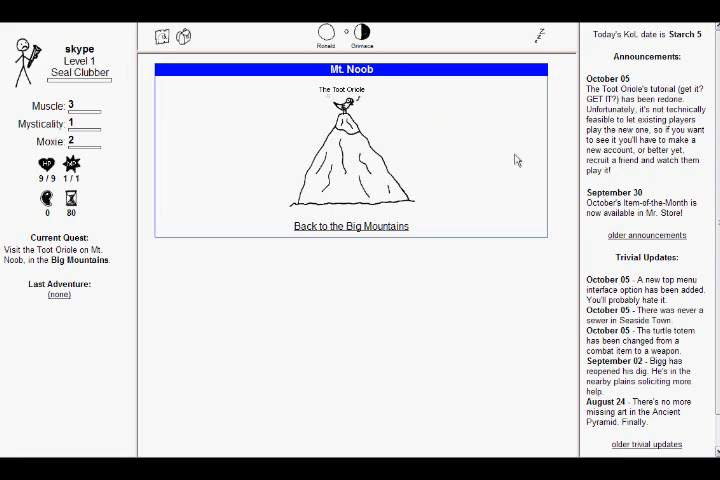
pyautogui.moveTo(248, 116)
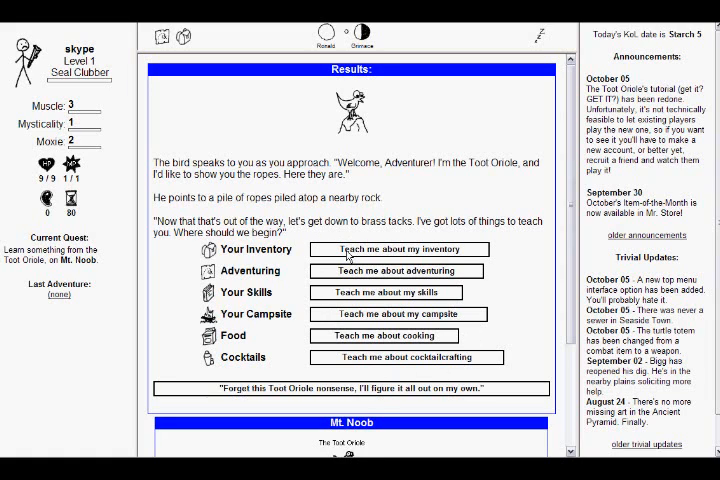
# Step: Take the Oracle's inventory lesson and receive the seal-clubbing club and old sweatpants
pyautogui.click(396, 250)
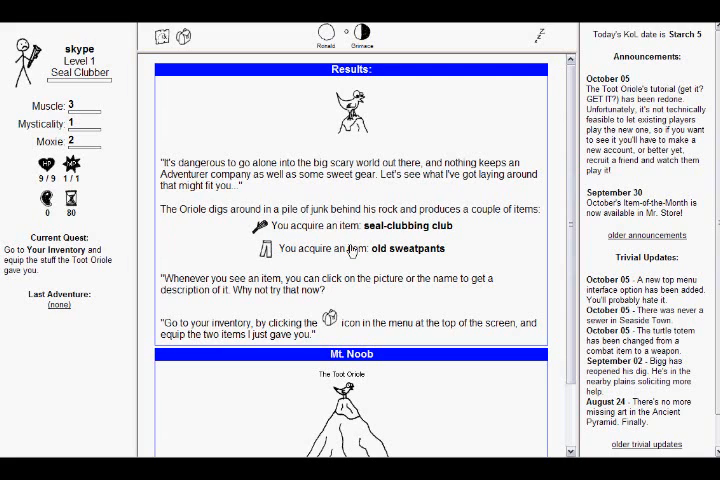
pyautogui.moveTo(388, 236)
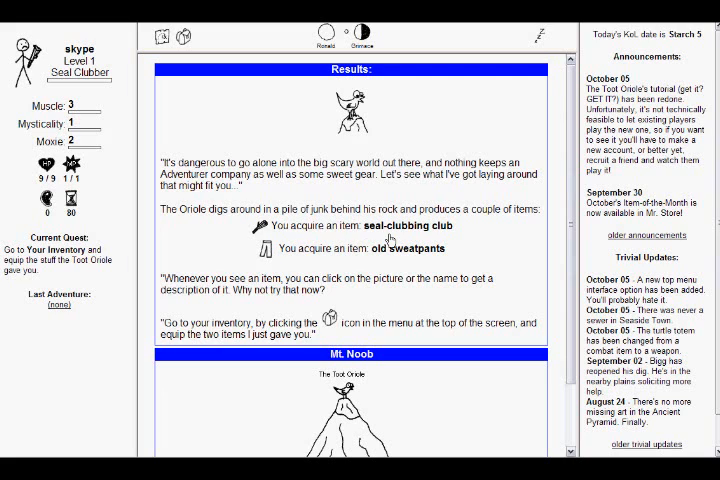
pyautogui.click(408, 250)
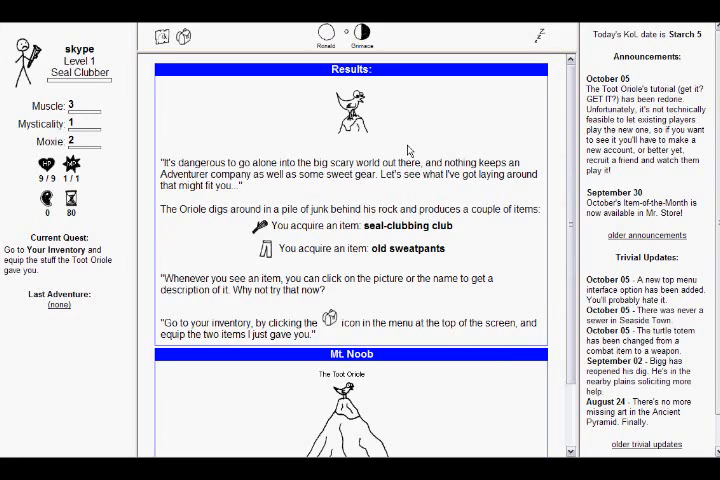
pyautogui.moveTo(318, 220)
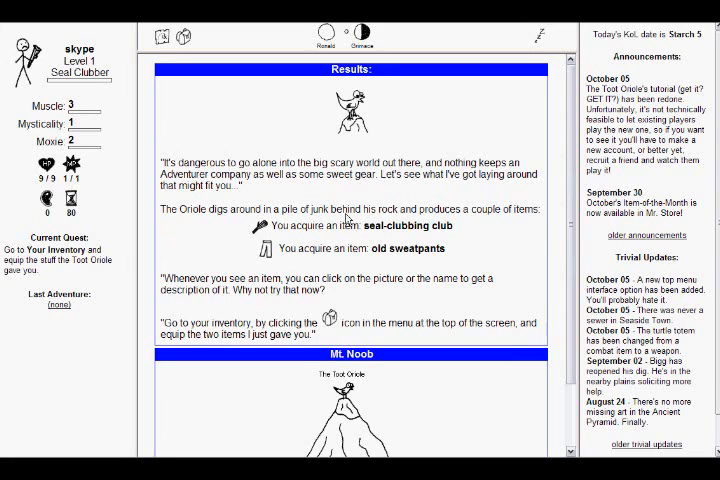
pyautogui.click(400, 224)
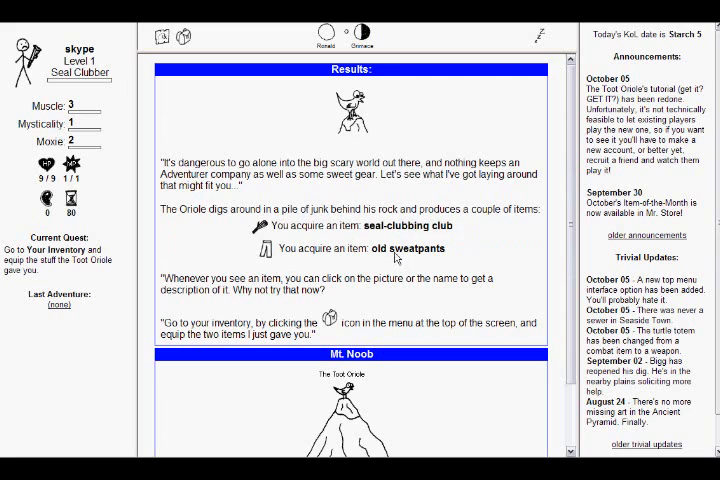
pyautogui.doubleClick(408, 248)
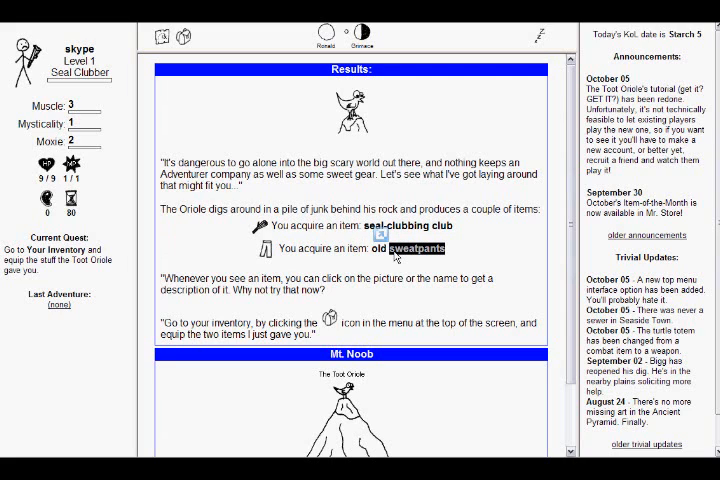
pyautogui.moveTo(370, 276)
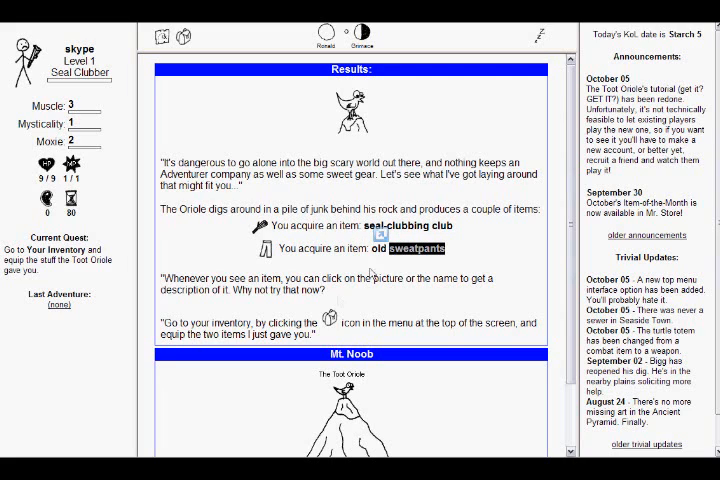
pyautogui.moveTo(332, 328)
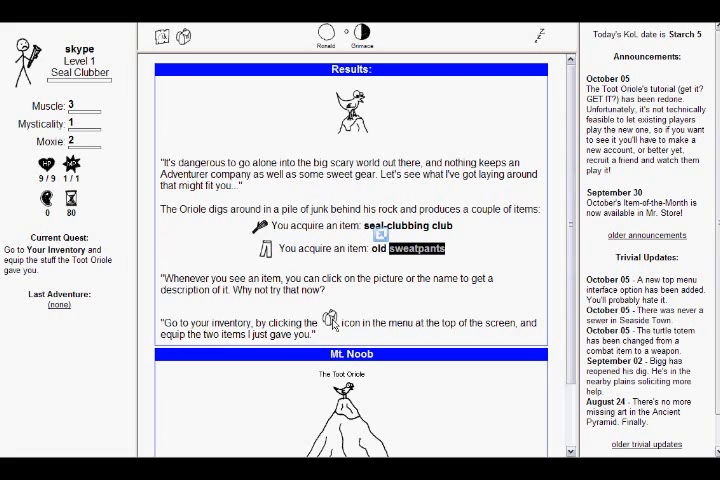
pyautogui.moveTo(184, 36)
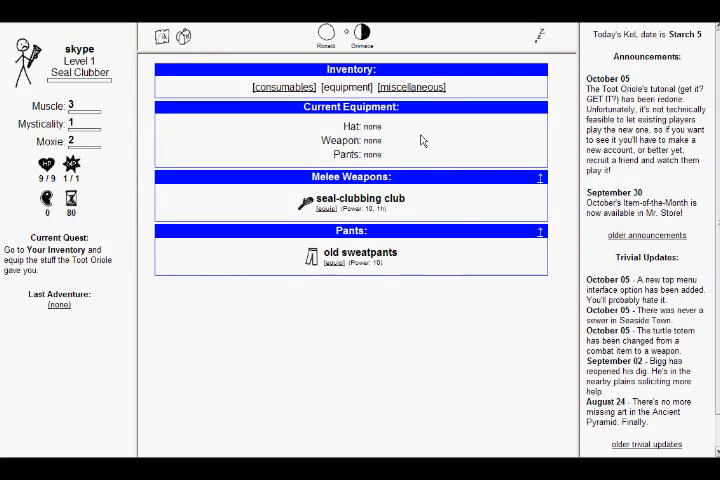
pyautogui.moveTo(320, 218)
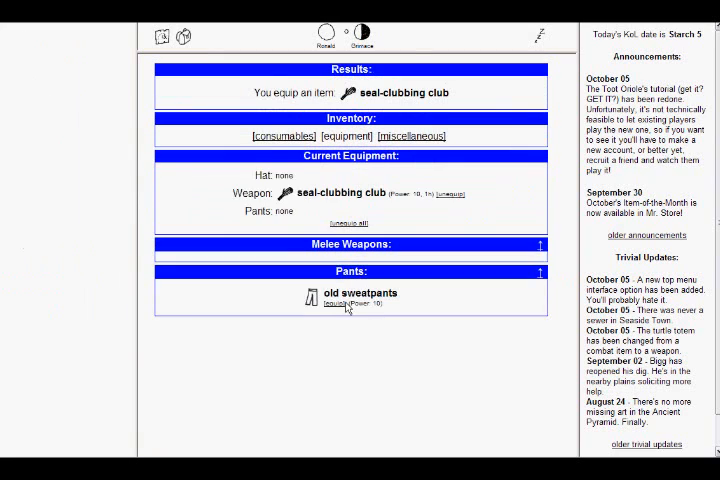
# Step: Equip the old sweatpants as pants alongside the seal-clubbing club
pyautogui.click(340, 304)
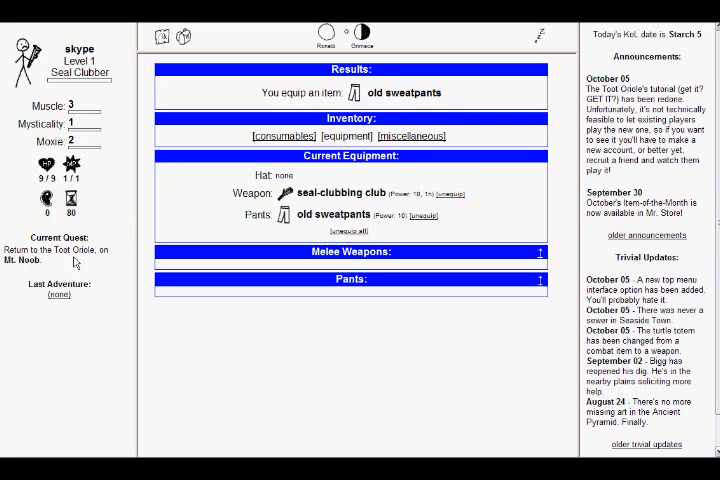
pyautogui.moveTo(30, 268)
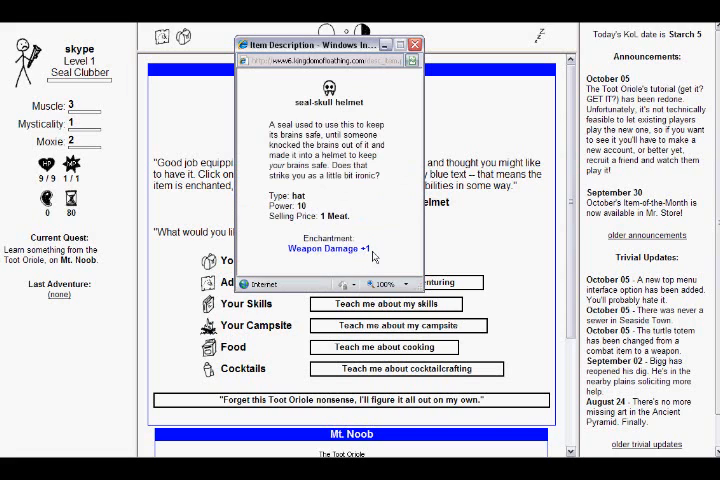
# Step: Return to the Toot Oriole to earn the seal-skull helmet and see the remaining lessons
pyautogui.click(412, 44)
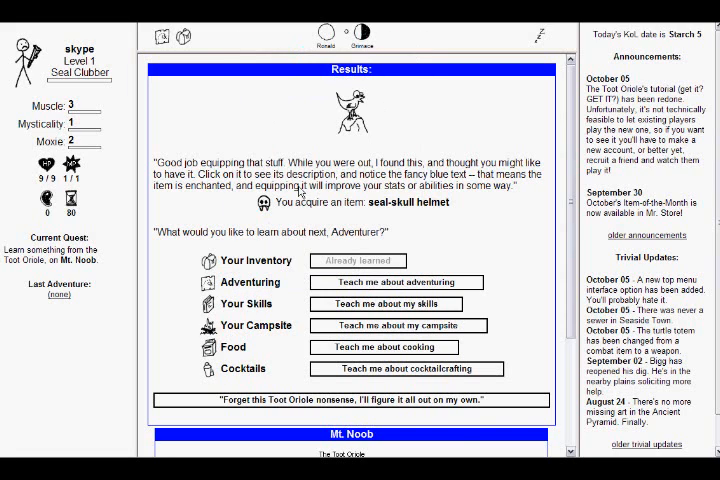
pyautogui.moveTo(268, 250)
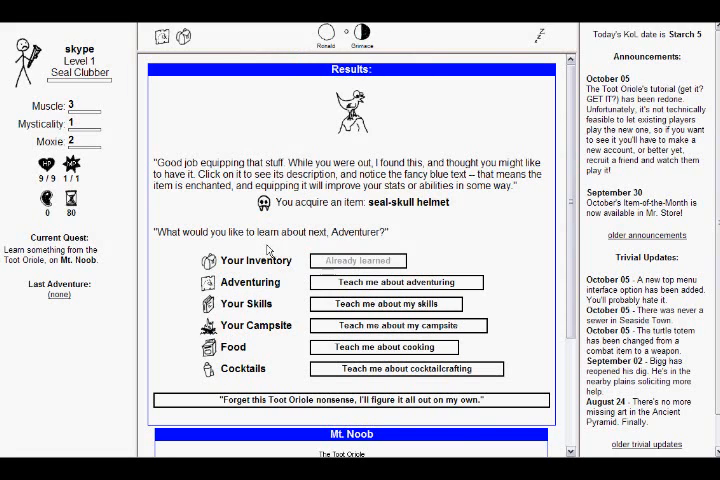
pyautogui.moveTo(400, 238)
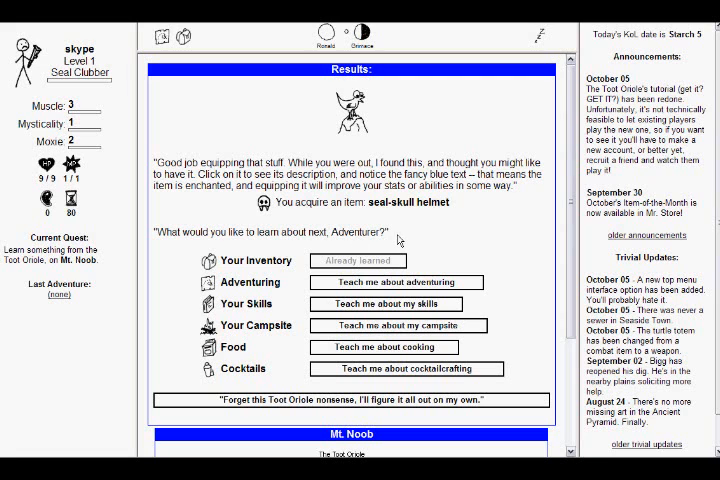
# Step: Take the adventuring lesson, gaining 40 Adventures and unlocking Noob Cave
pyautogui.click(392, 282)
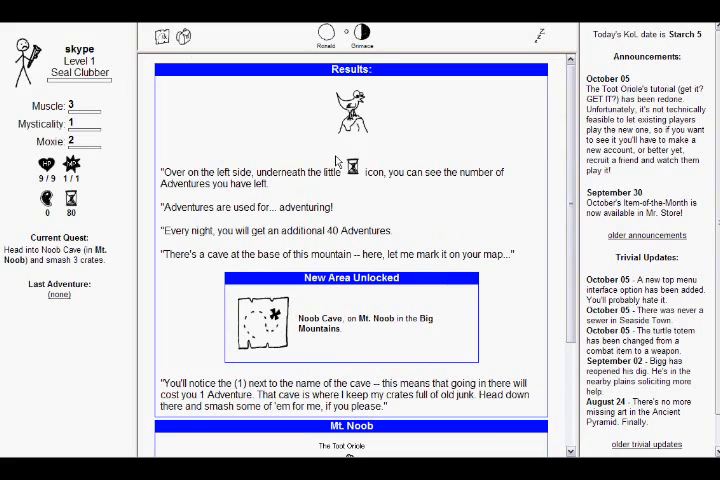
pyautogui.moveTo(264, 144)
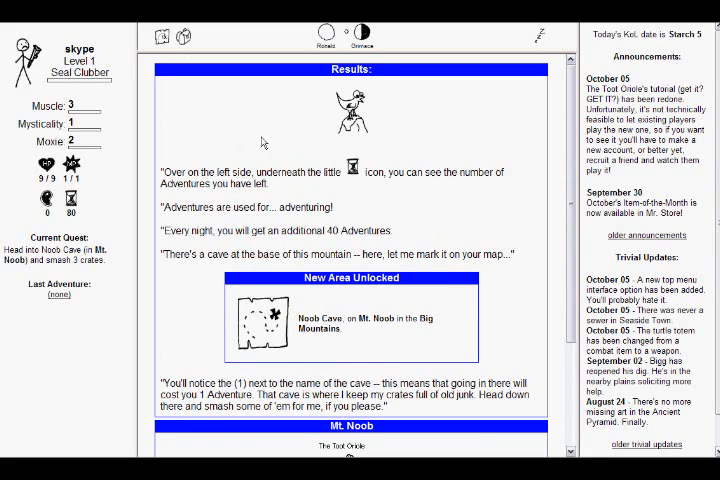
pyautogui.moveTo(356, 188)
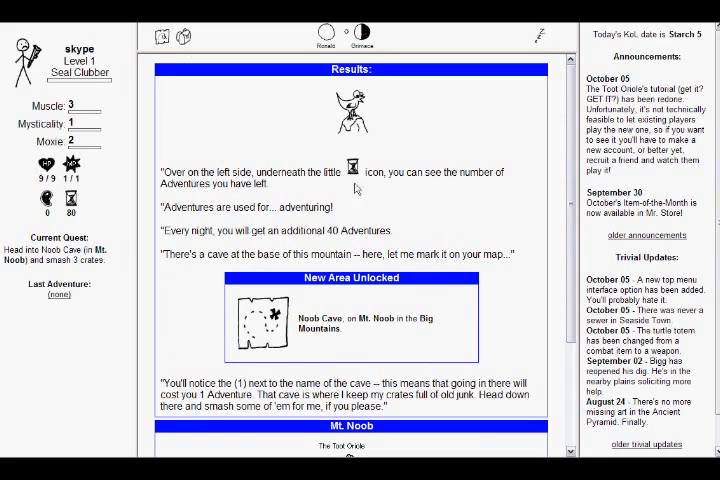
pyautogui.moveTo(448, 188)
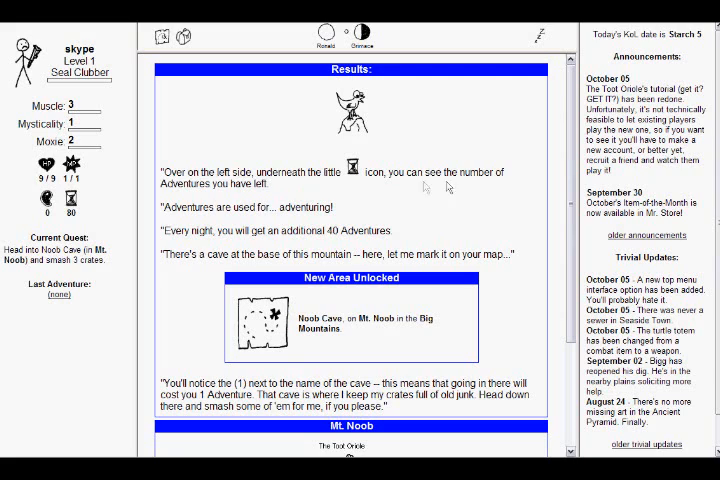
pyautogui.moveTo(64, 220)
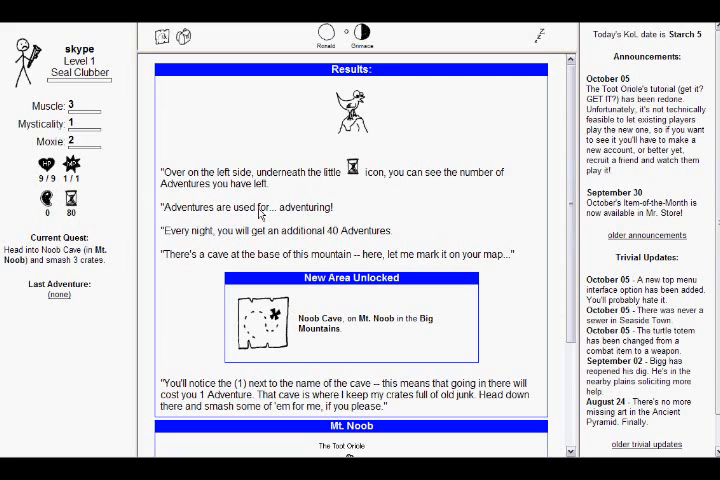
pyautogui.doubleClick(298, 208)
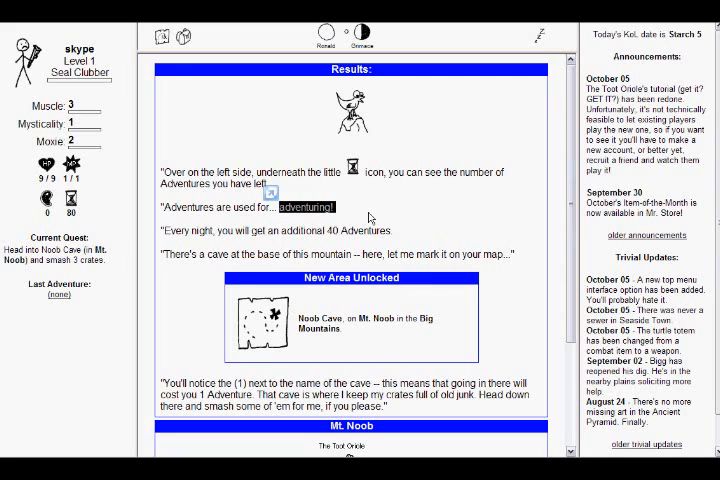
pyautogui.moveTo(264, 244)
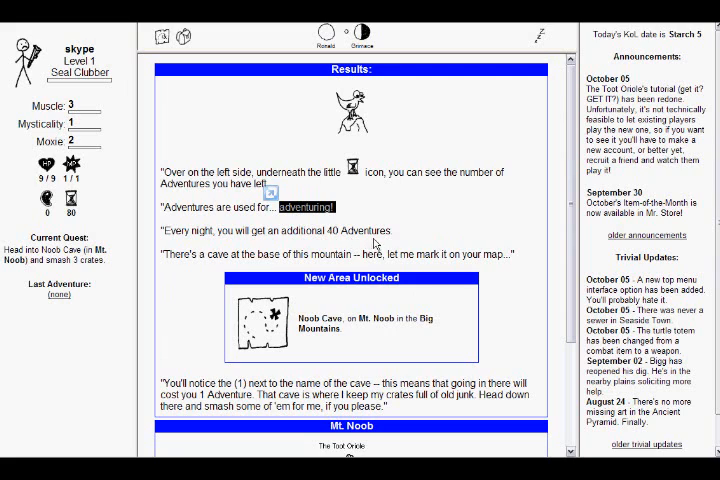
pyautogui.moveTo(532, 240)
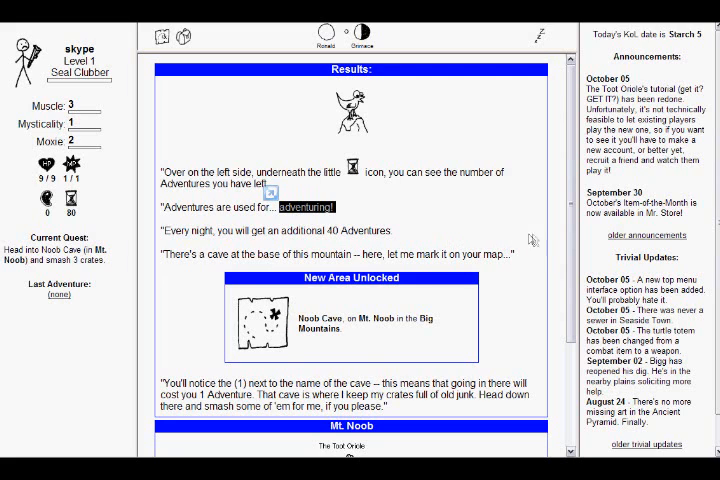
pyautogui.moveTo(164, 272)
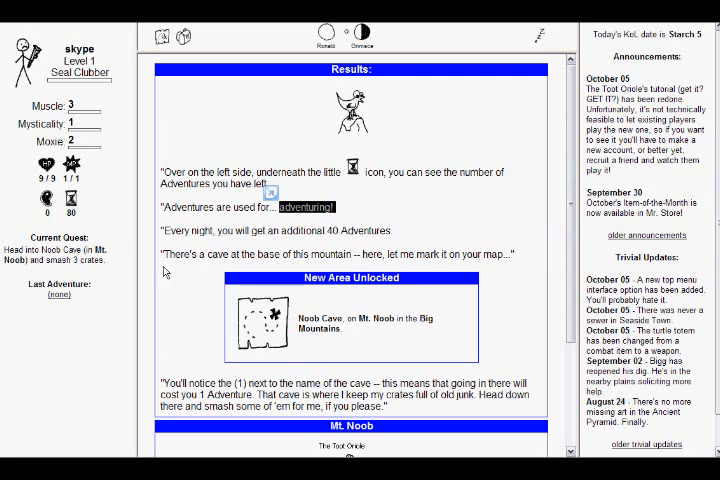
pyautogui.moveTo(378, 266)
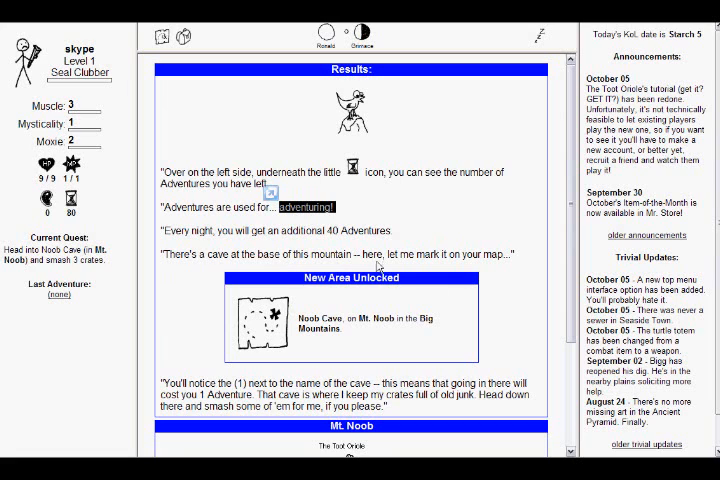
pyautogui.scroll(-3)
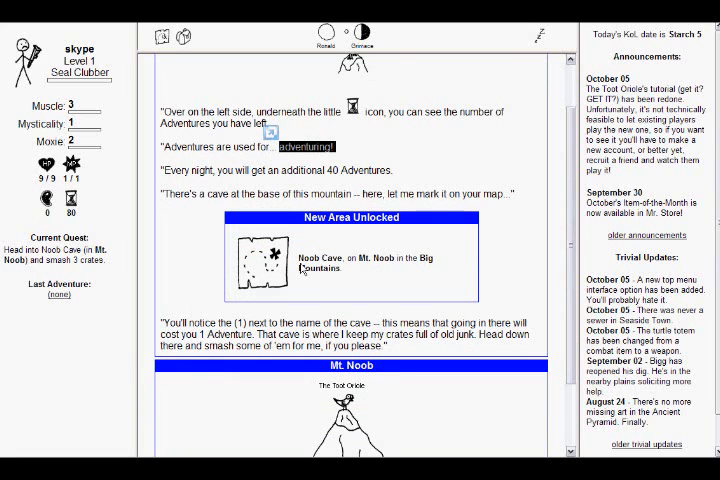
pyautogui.moveTo(304, 268)
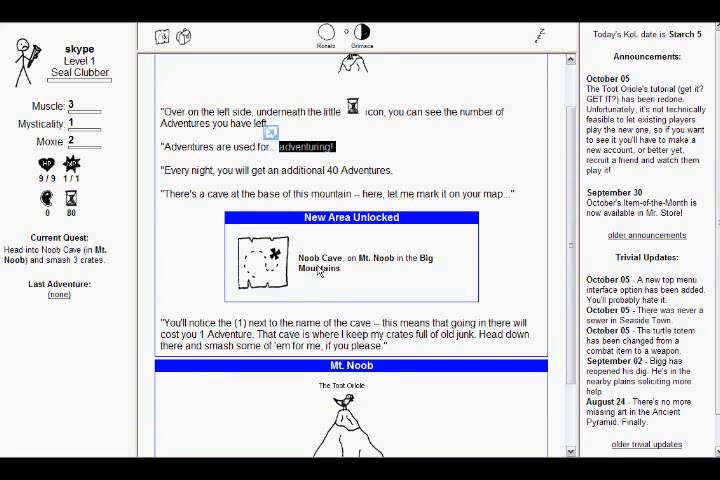
pyautogui.moveTo(424, 272)
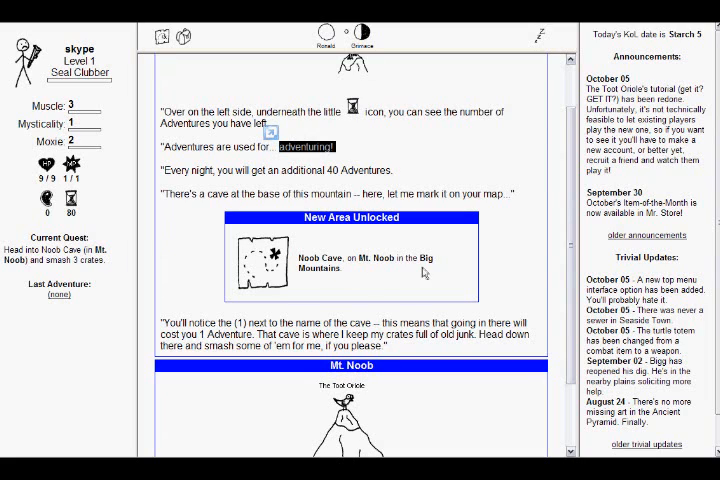
pyautogui.moveTo(424, 272)
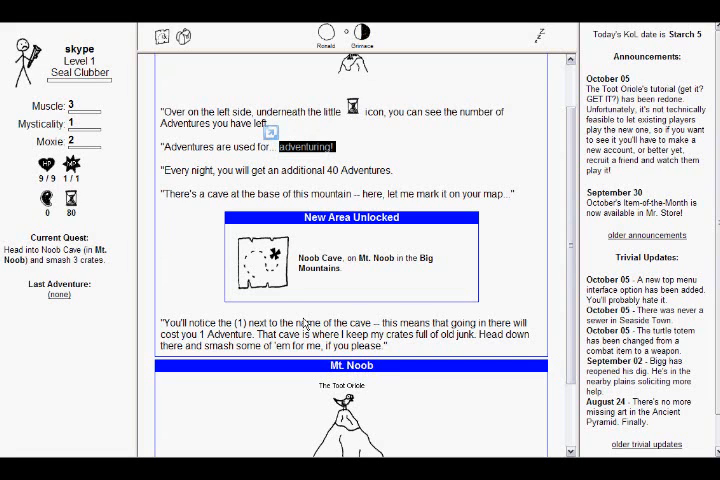
# Step: Smash the first crate in Noob Cave with the seal-clubbing club and re-enter the cave
pyautogui.scroll(-3)
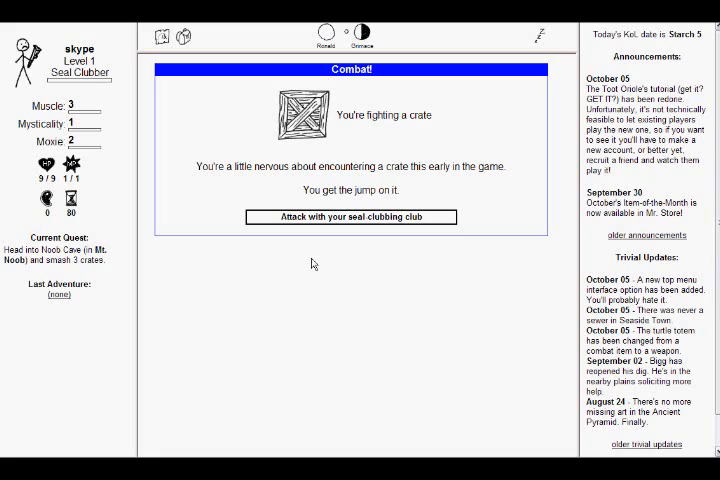
pyautogui.moveTo(308, 260)
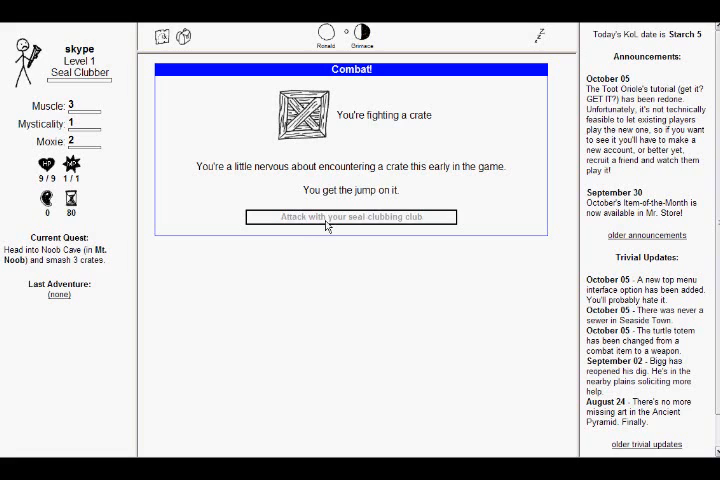
pyautogui.moveTo(312, 296)
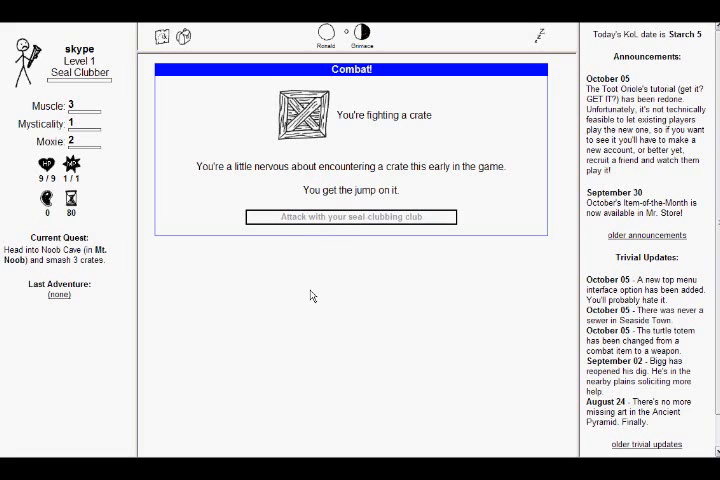
pyautogui.click(350, 216)
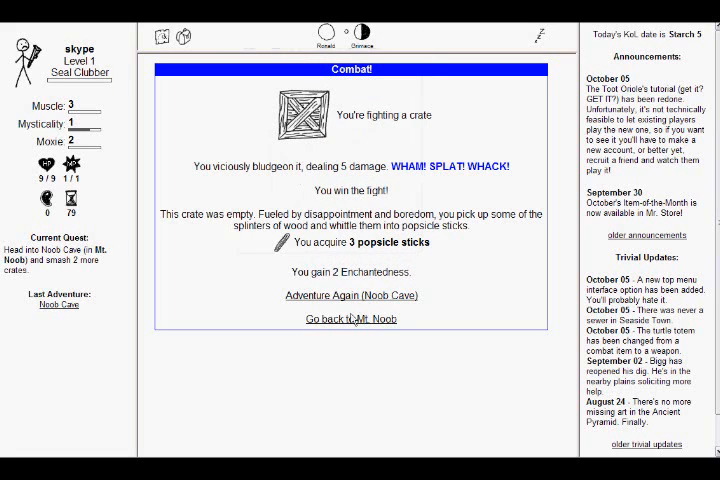
pyautogui.click(350, 320)
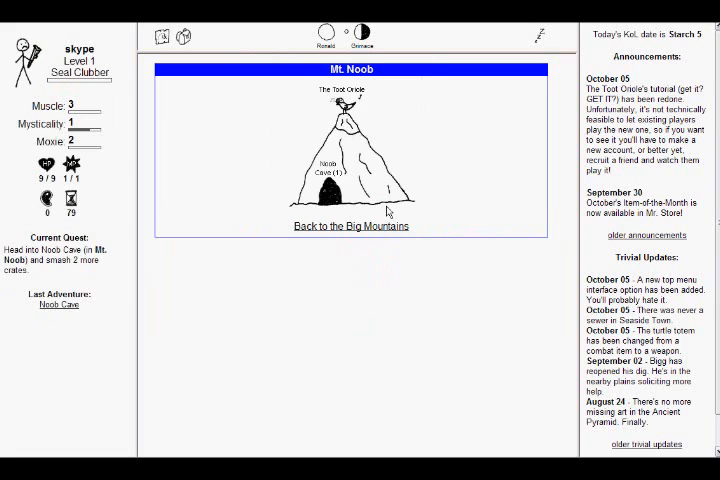
pyautogui.moveTo(388, 212)
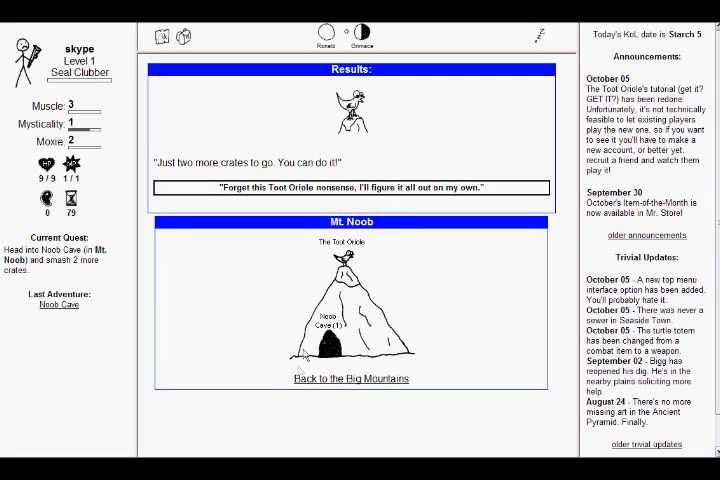
pyautogui.click(350, 188)
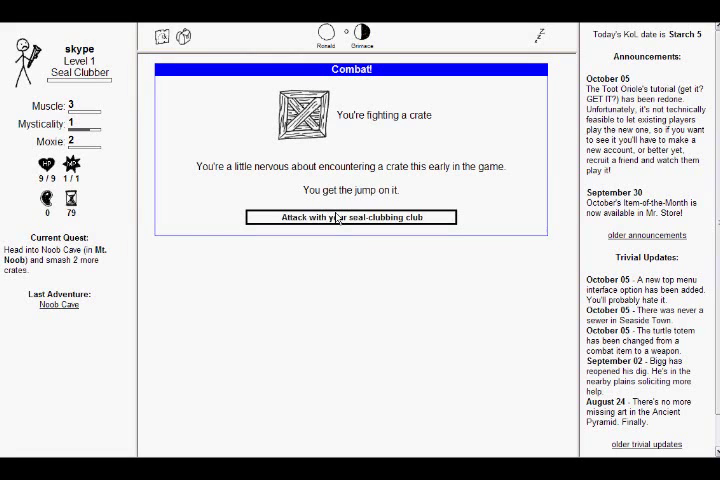
# Step: Smash the second and third crates, then head back to Mt. Noob to report
pyautogui.click(348, 216)
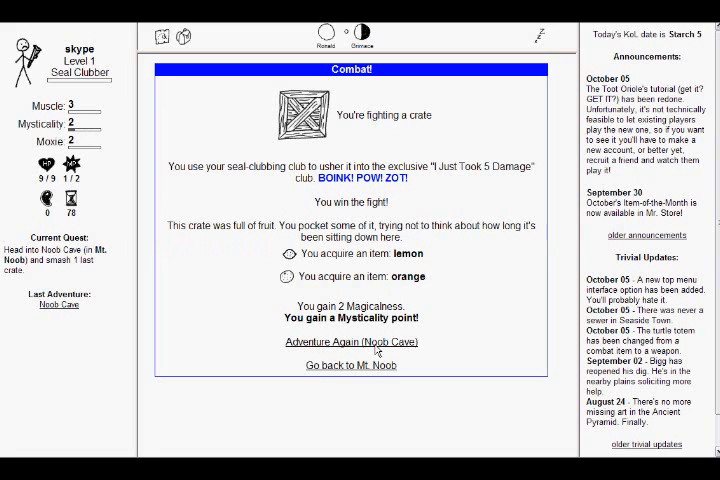
pyautogui.click(350, 342)
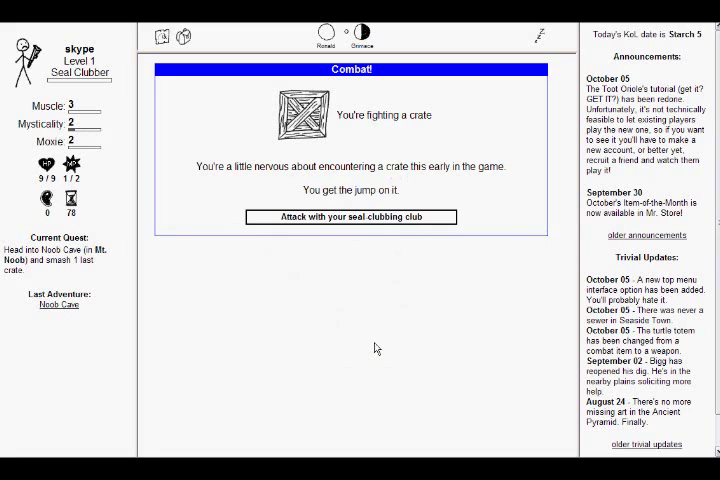
pyautogui.click(350, 216)
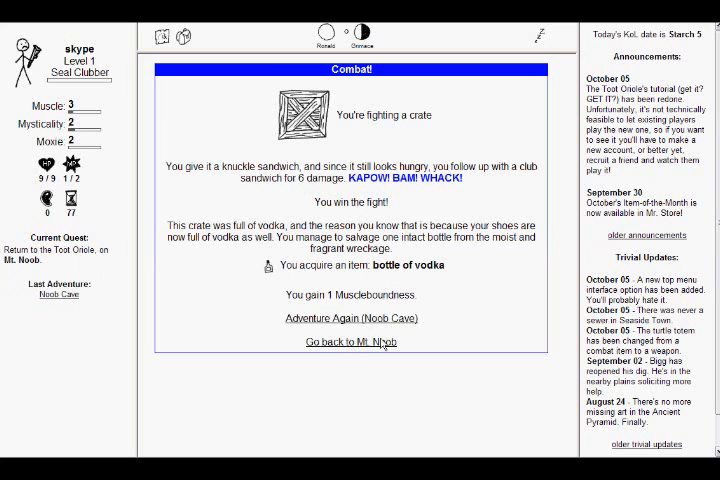
pyautogui.click(350, 342)
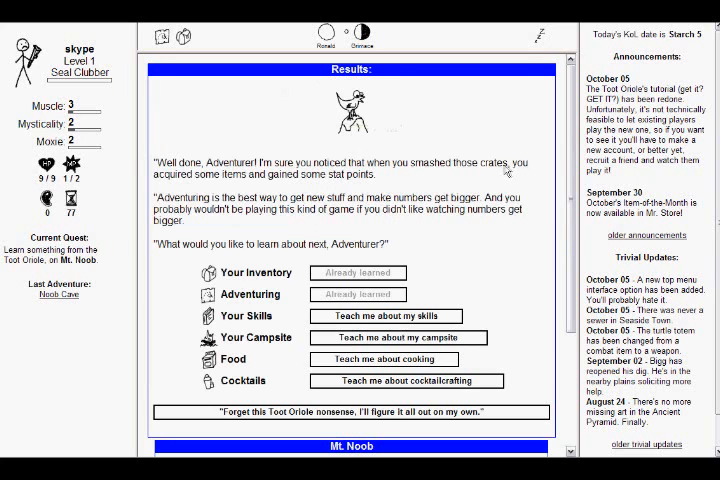
pyautogui.moveTo(446, 204)
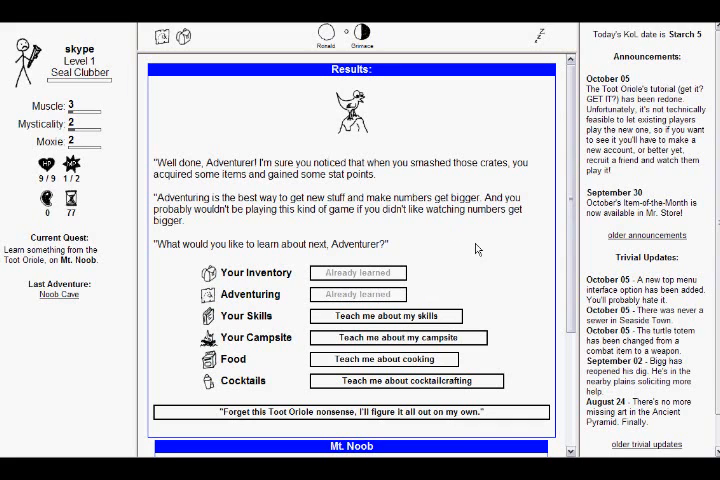
pyautogui.moveTo(380, 224)
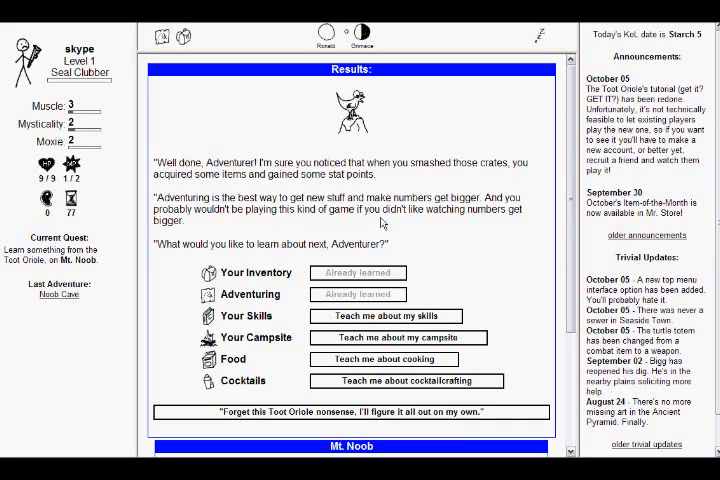
pyautogui.moveTo(230, 236)
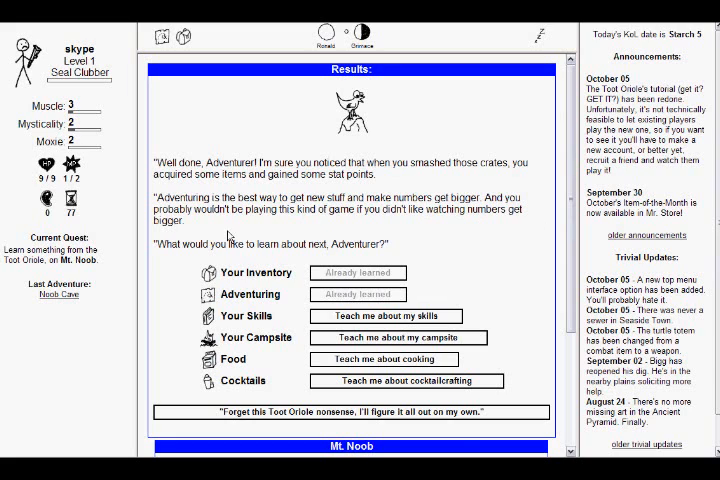
pyautogui.moveTo(380, 254)
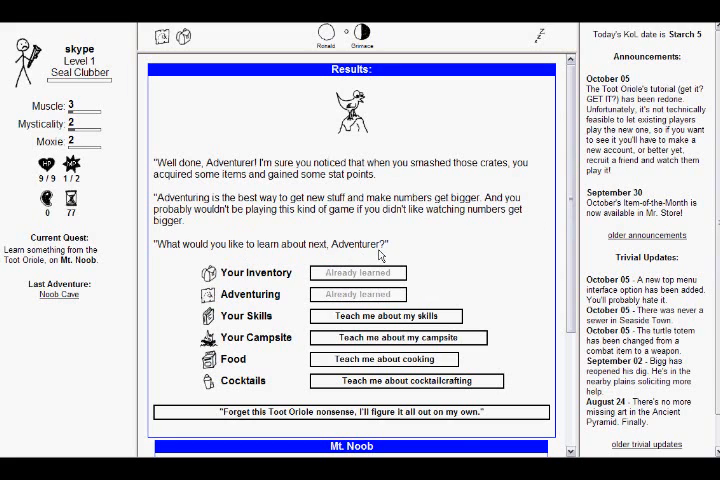
pyautogui.moveTo(398, 256)
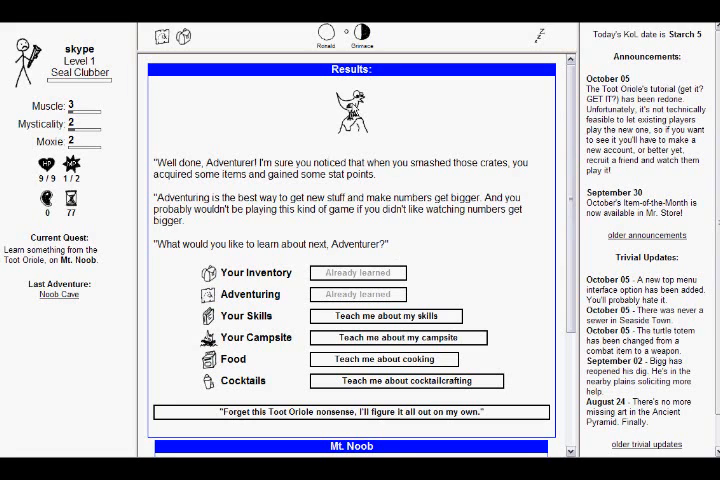
pyautogui.moveTo(348, 292)
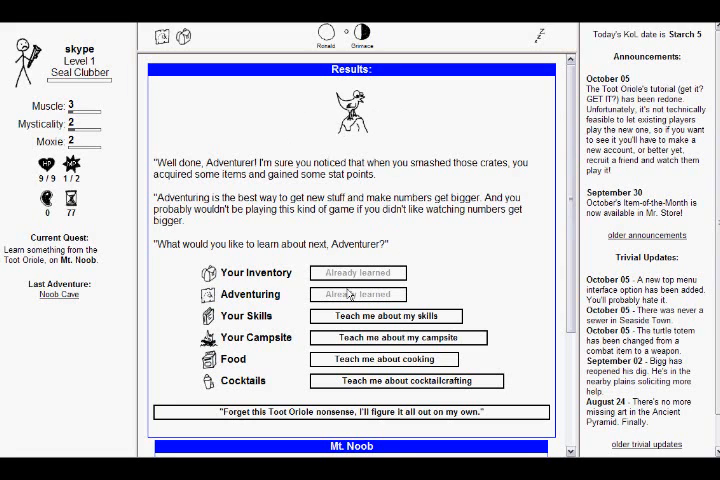
# Step: Learn about skills, cast Seal Clubbing Frenzy once, and return to the Toot Oracle
pyautogui.click(384, 316)
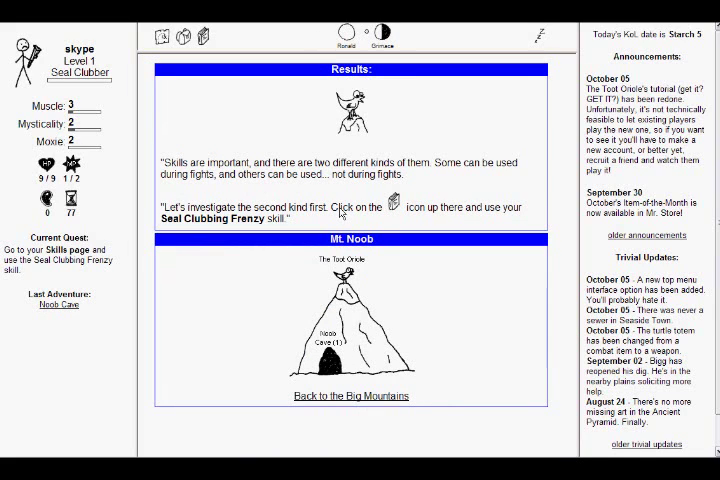
pyautogui.moveTo(284, 192)
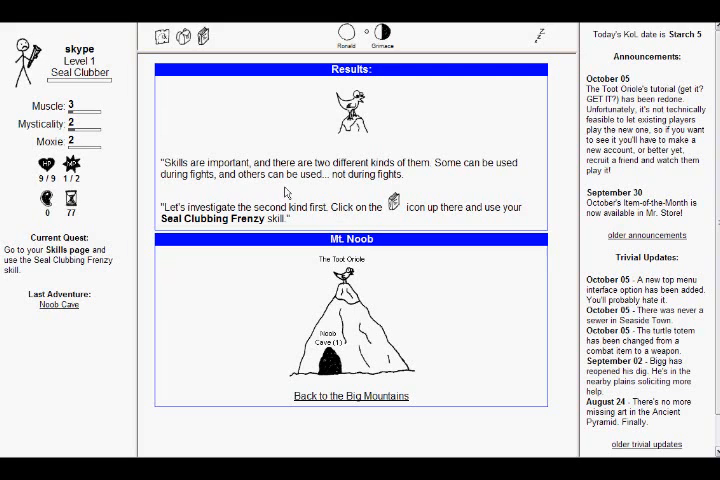
pyautogui.moveTo(412, 188)
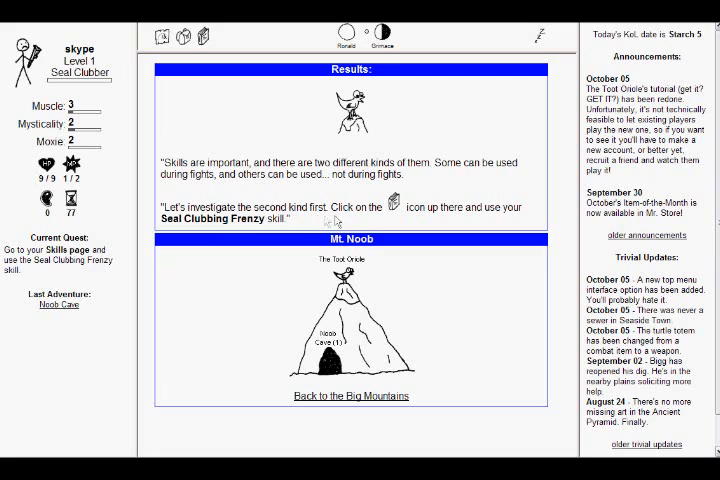
pyautogui.moveTo(400, 208)
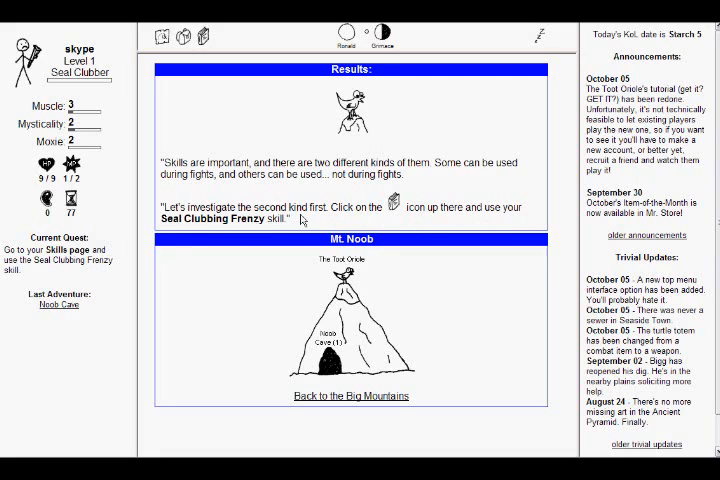
pyautogui.moveTo(204, 36)
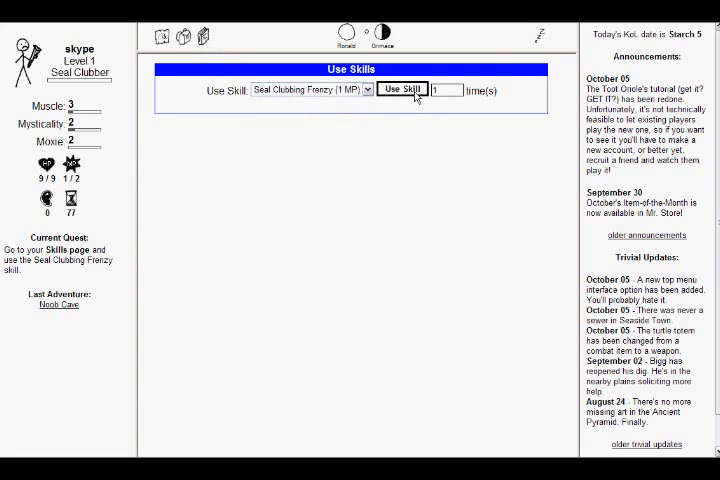
pyautogui.click(402, 88)
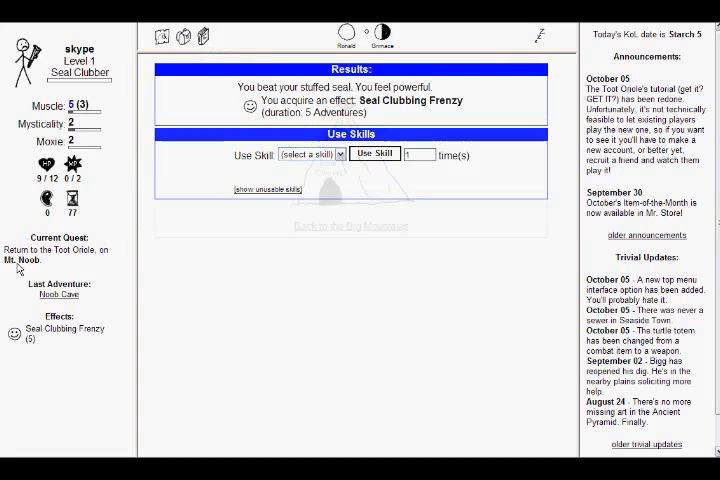
pyautogui.click(376, 152)
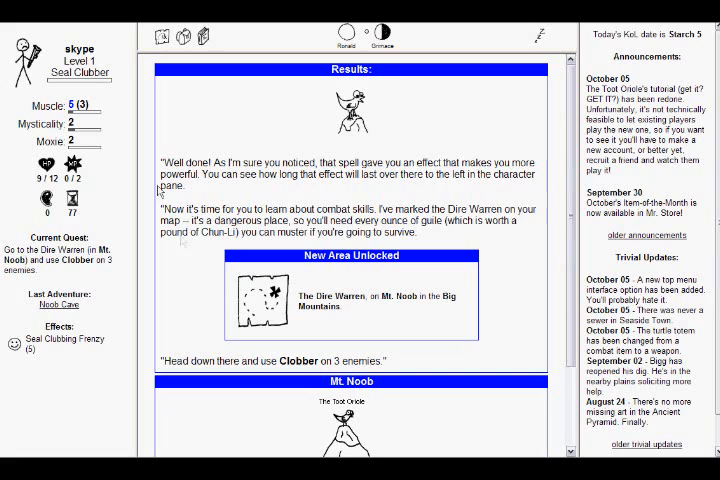
pyautogui.moveTo(404, 136)
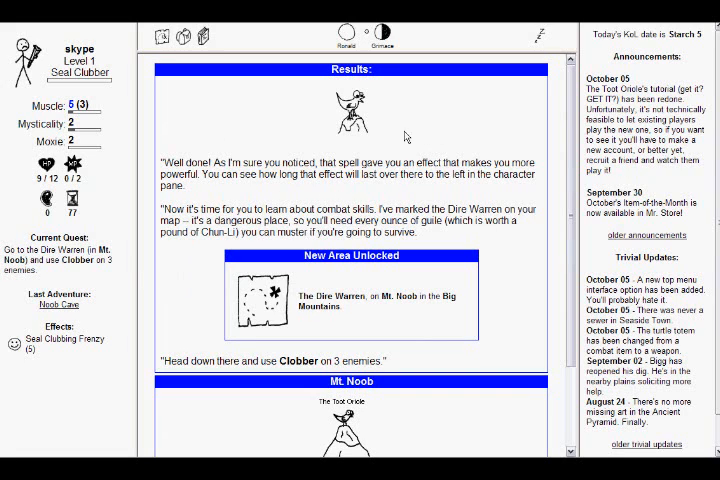
pyautogui.moveTo(482, 144)
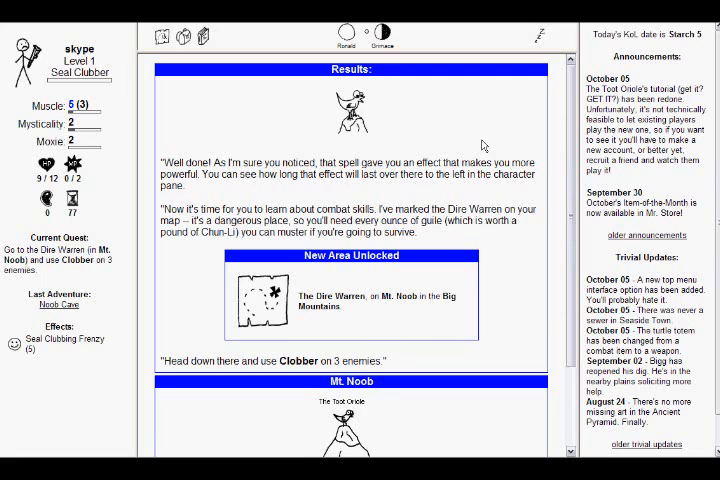
pyautogui.scroll(-3)
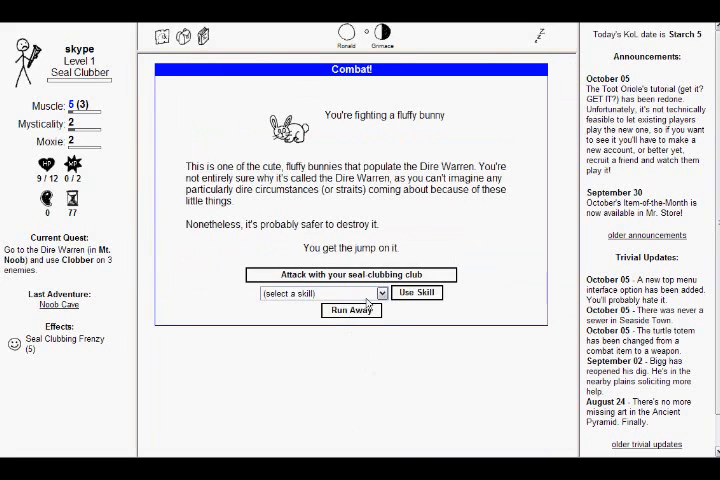
# Step: Clobber the first fluffy bunny in the Dire Warren using the Clobber combat skill
pyautogui.click(382, 292)
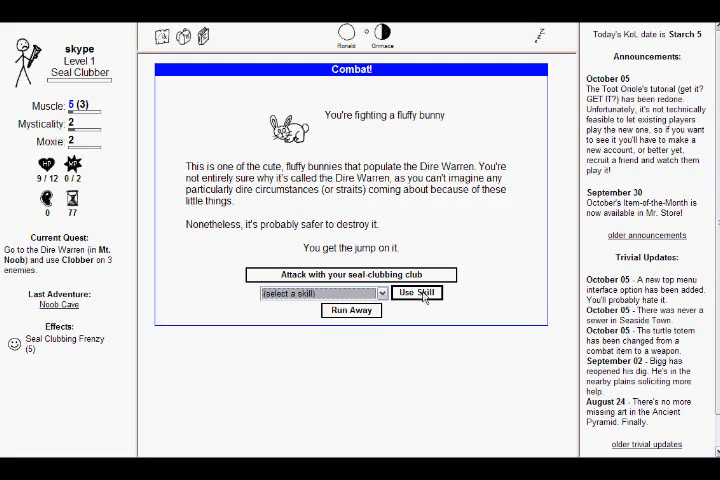
pyautogui.click(380, 292)
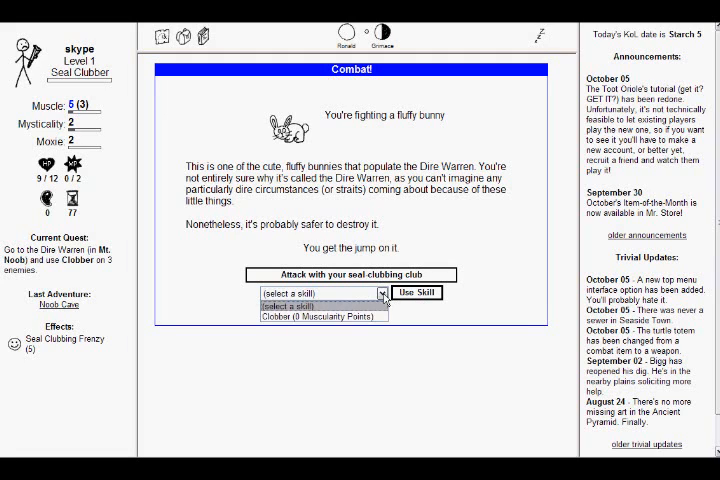
pyautogui.click(320, 316)
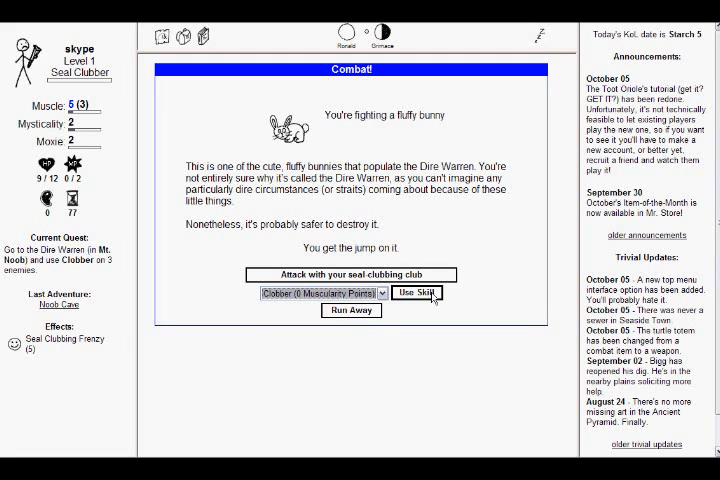
pyautogui.click(416, 292)
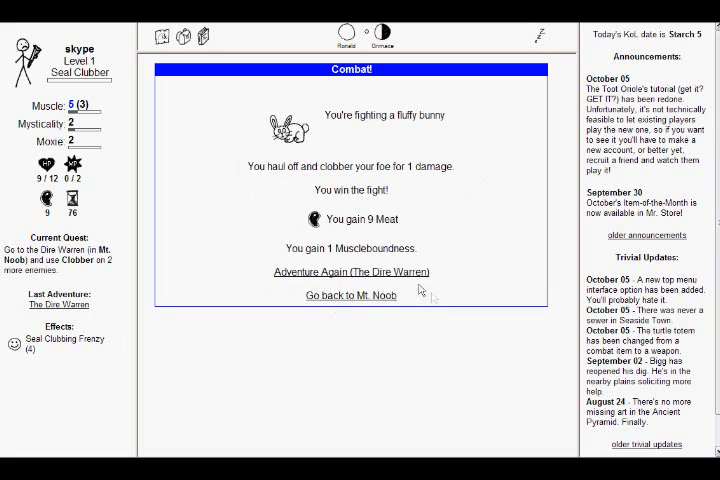
# Step: Clobber the second and third fluffy bunnies, then return to the Toot Oracle on Mt. Noob
pyautogui.click(350, 272)
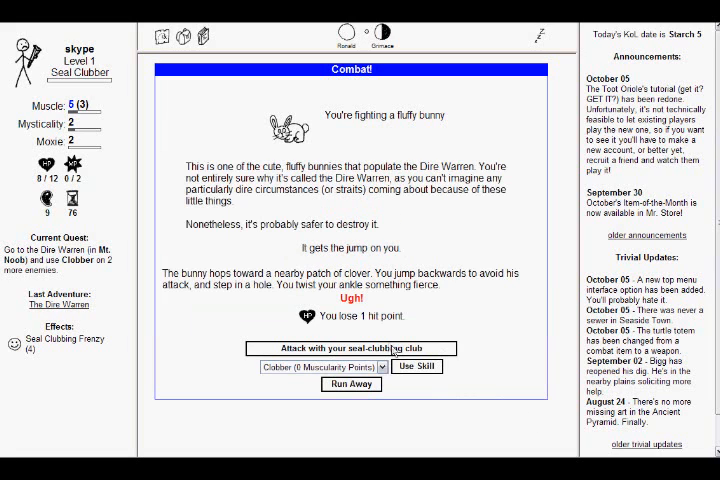
pyautogui.click(352, 348)
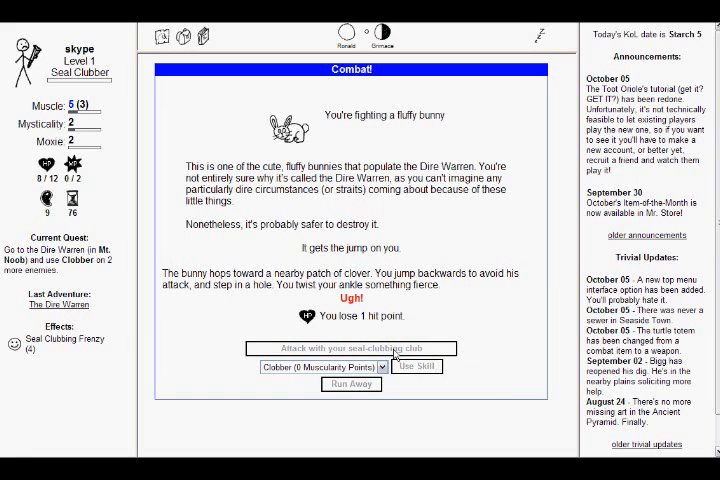
pyautogui.click(352, 348)
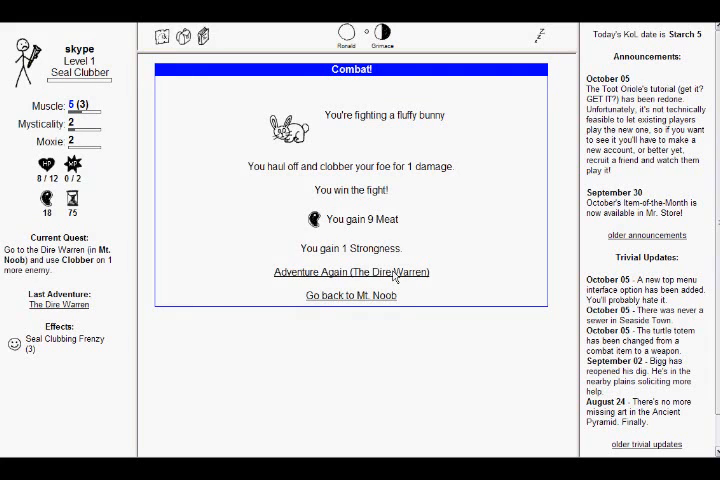
pyautogui.click(350, 272)
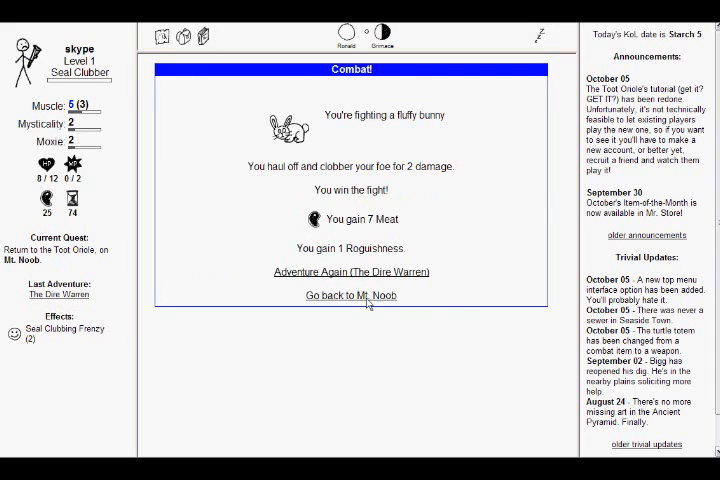
pyautogui.click(352, 296)
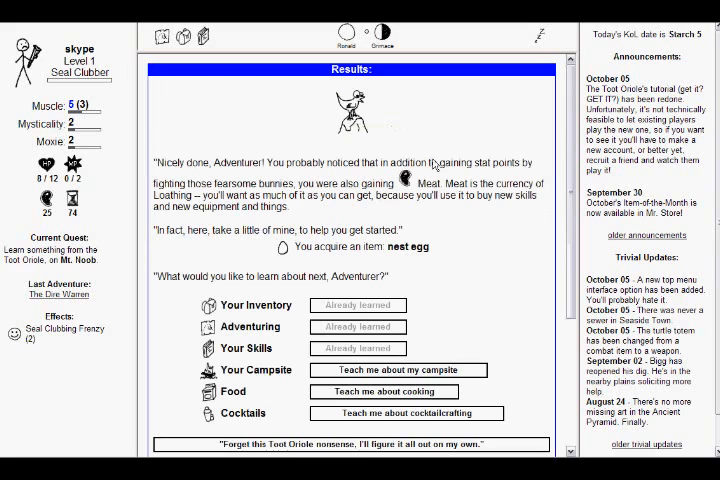
pyautogui.moveTo(448, 256)
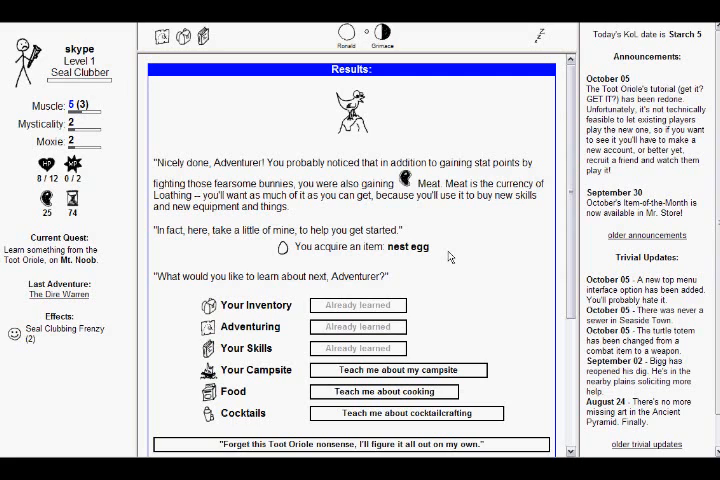
pyautogui.moveTo(288, 252)
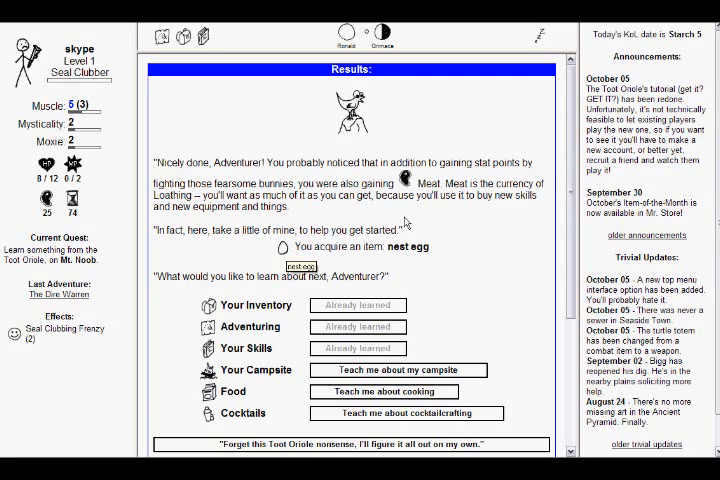
pyautogui.click(304, 264)
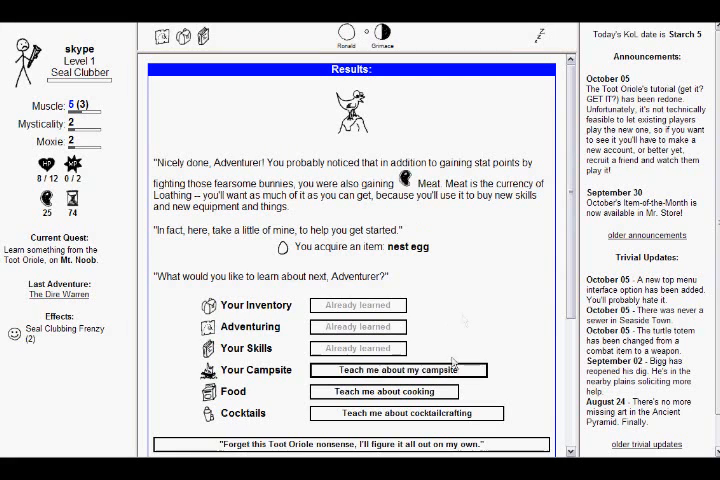
pyautogui.click(396, 370)
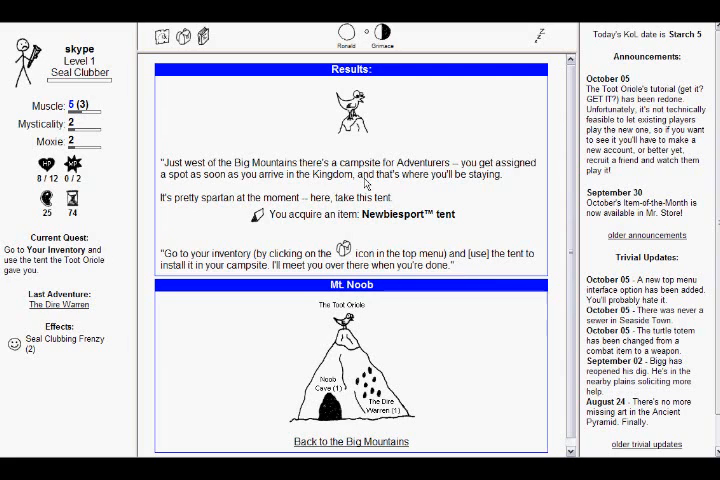
pyautogui.moveTo(192, 218)
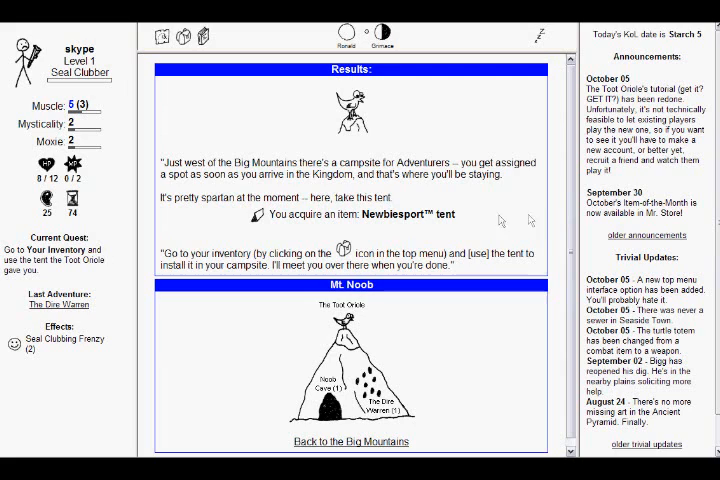
pyautogui.moveTo(200, 230)
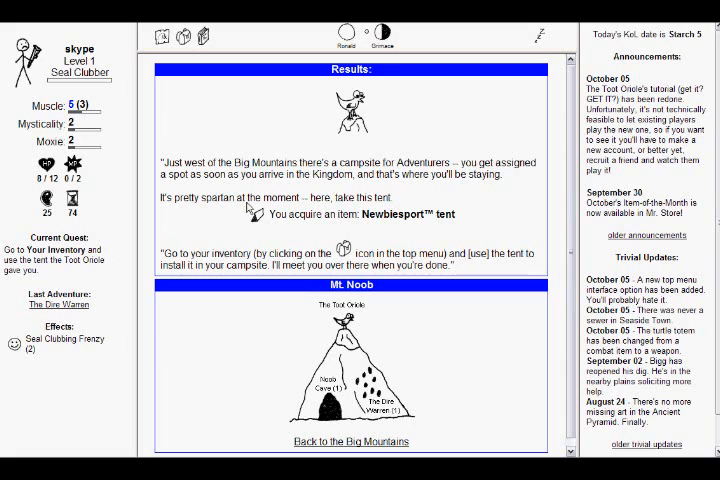
pyautogui.moveTo(188, 336)
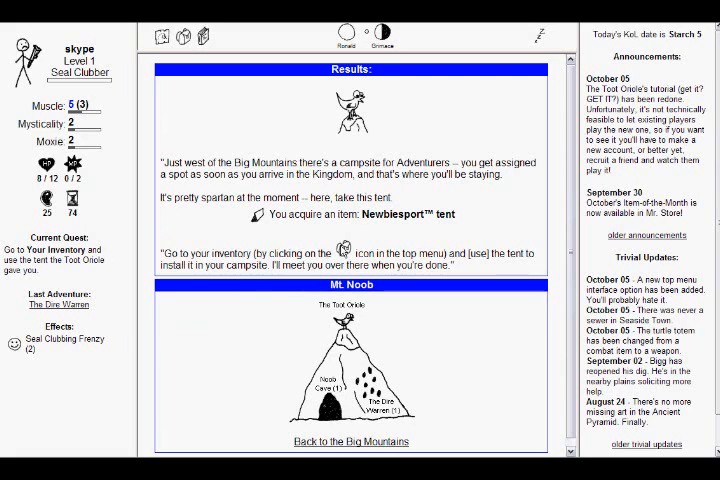
pyautogui.moveTo(480, 264)
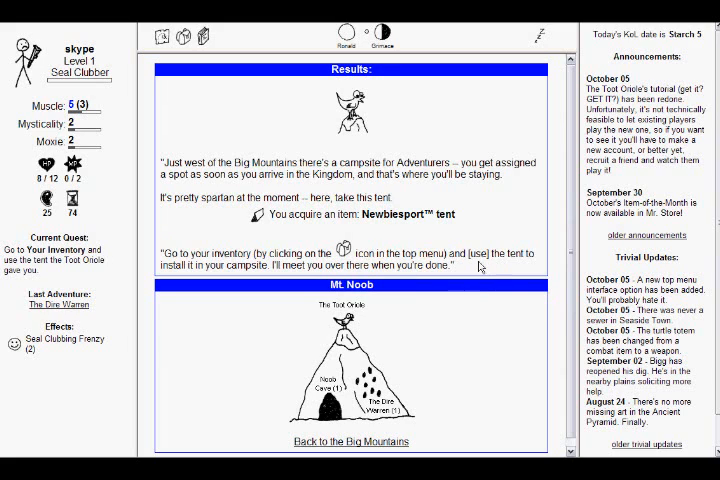
pyautogui.moveTo(310, 284)
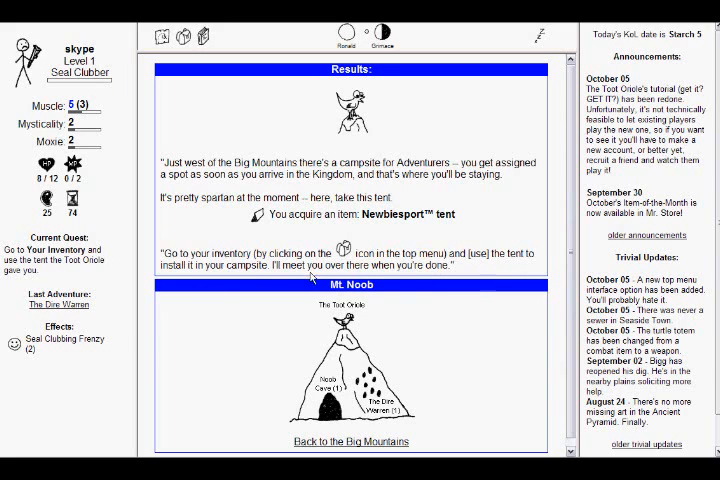
pyautogui.moveTo(452, 280)
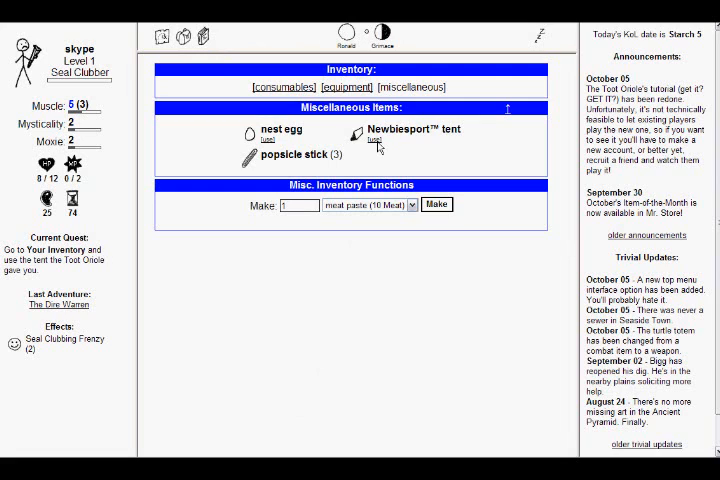
# Step: Use the Newbiesport tent from the inventory to install it at the campsite
pyautogui.click(376, 148)
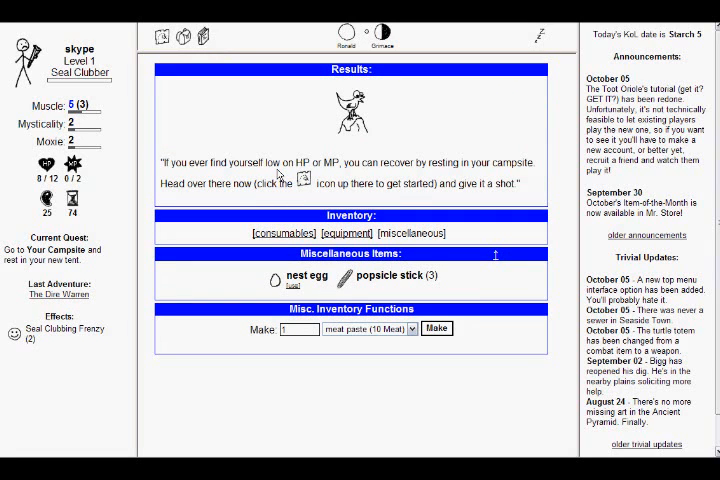
pyautogui.moveTo(338, 176)
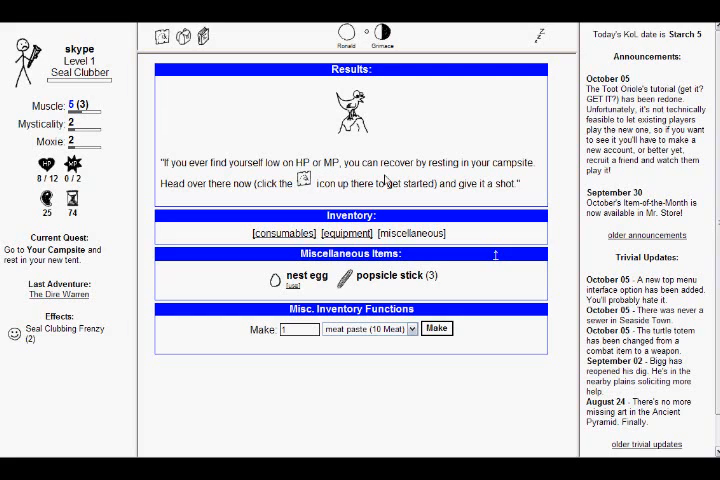
pyautogui.moveTo(240, 188)
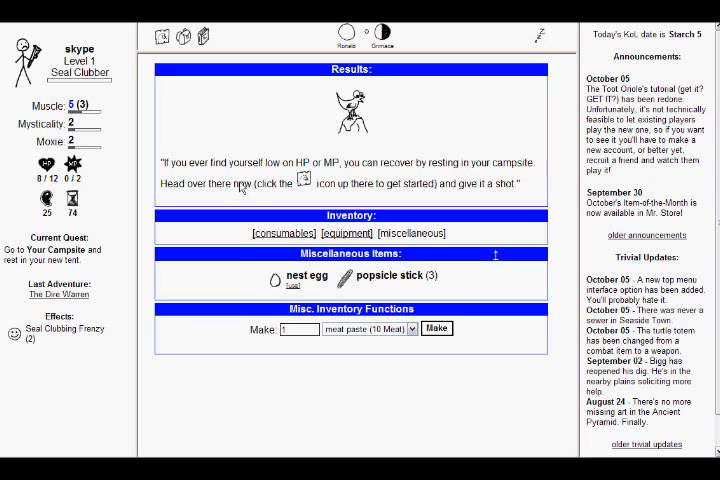
pyautogui.moveTo(356, 196)
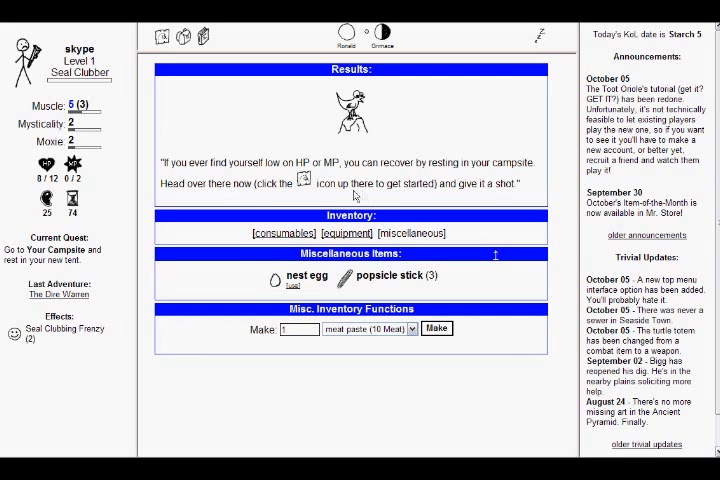
pyautogui.moveTo(292, 290)
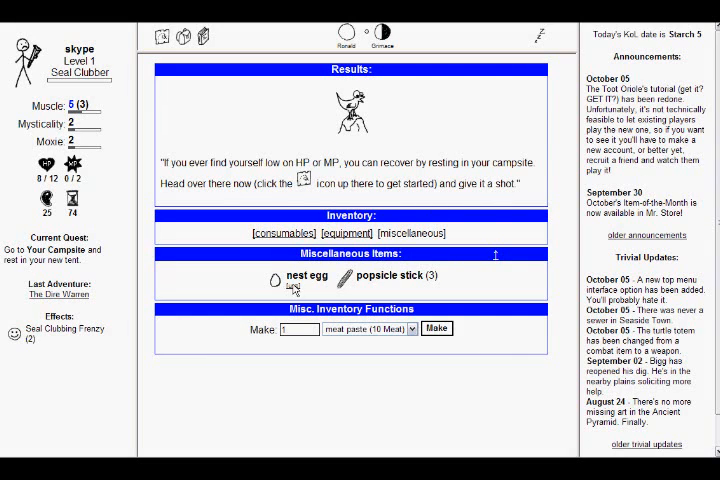
# Step: Crack open the neat egg for 150 Meat, visit the campsite, then return to the kingdom map
pyautogui.click(274, 280)
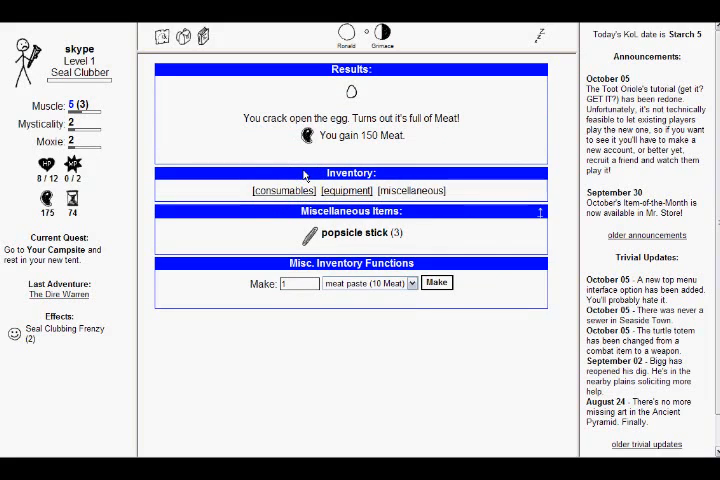
pyautogui.moveTo(150, 196)
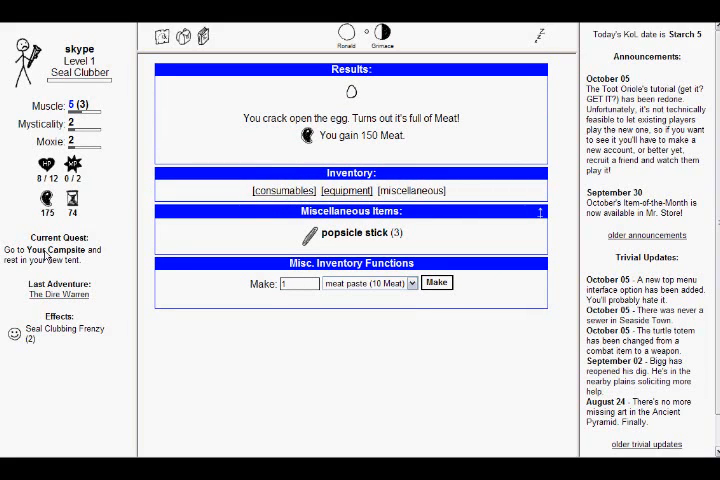
pyautogui.click(162, 36)
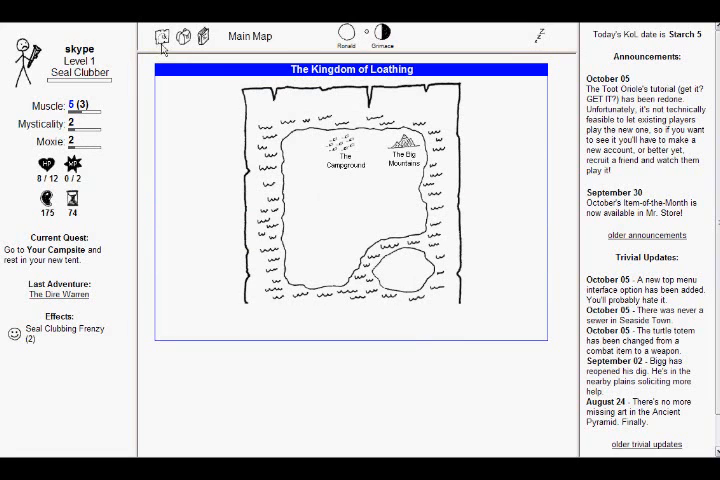
pyautogui.click(160, 36)
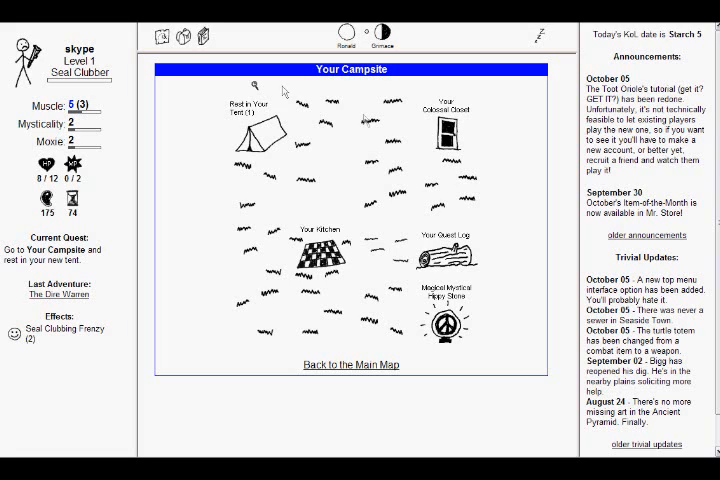
pyautogui.moveTo(410, 250)
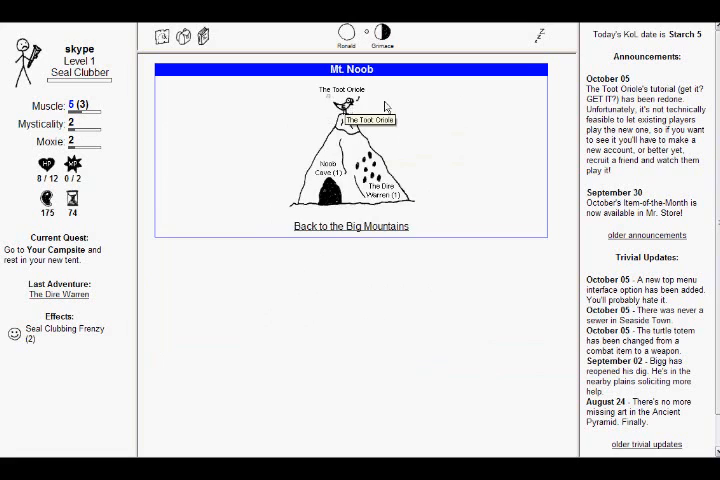
pyautogui.click(368, 120)
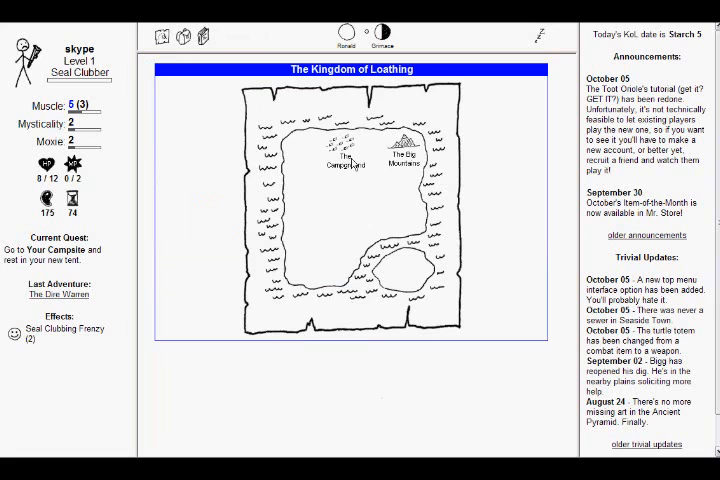
# Step: Rest in the tent to restore 8 HP and 20 Muscularity Points, then head back to Mt. Noob
pyautogui.click(344, 162)
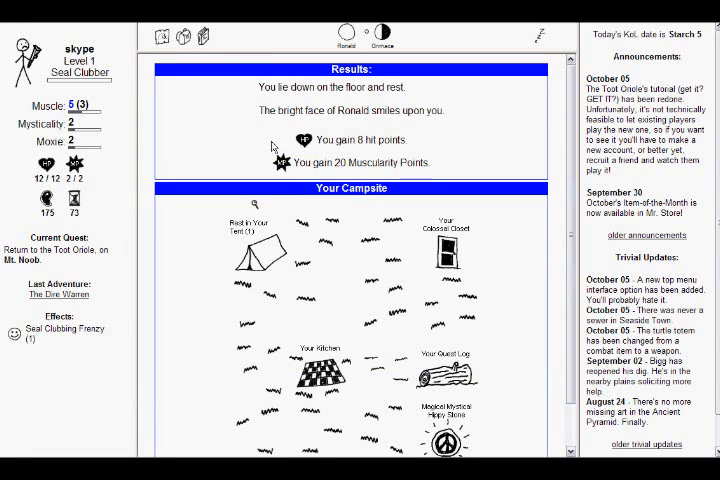
pyautogui.scroll(-3)
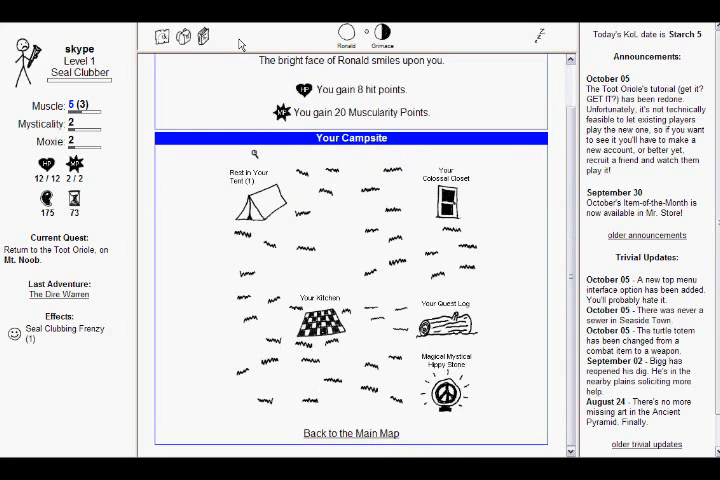
pyautogui.click(352, 432)
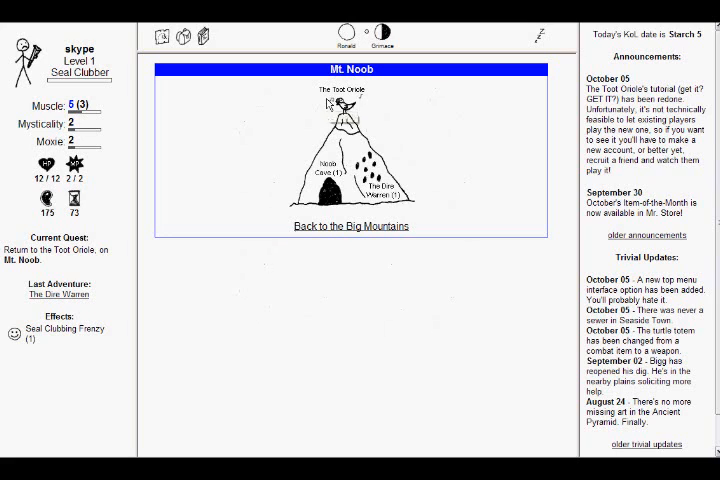
pyautogui.moveTo(350, 110)
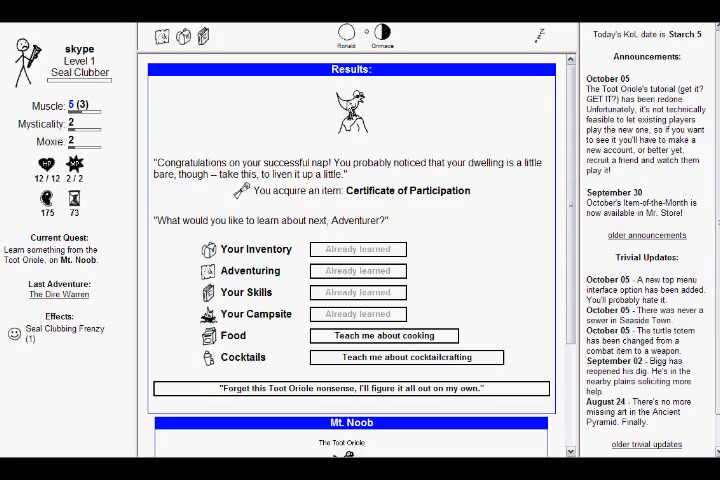
pyautogui.moveTo(324, 210)
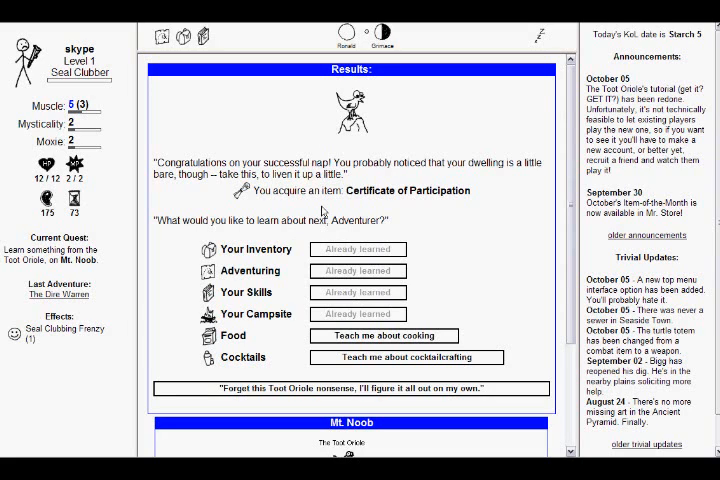
pyautogui.moveTo(468, 204)
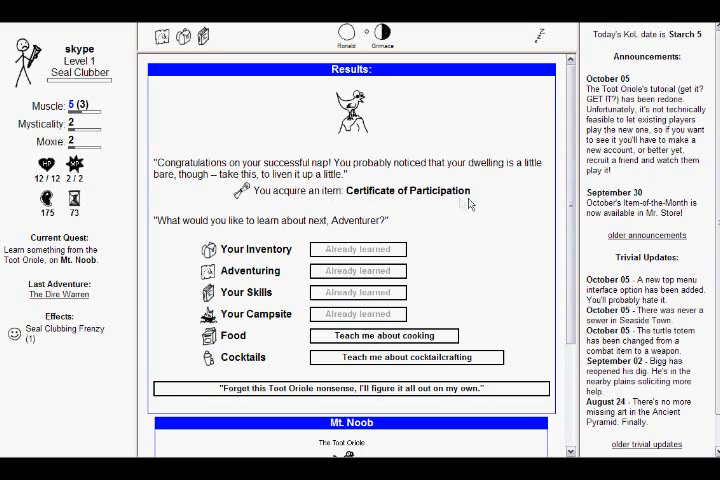
pyautogui.moveTo(288, 228)
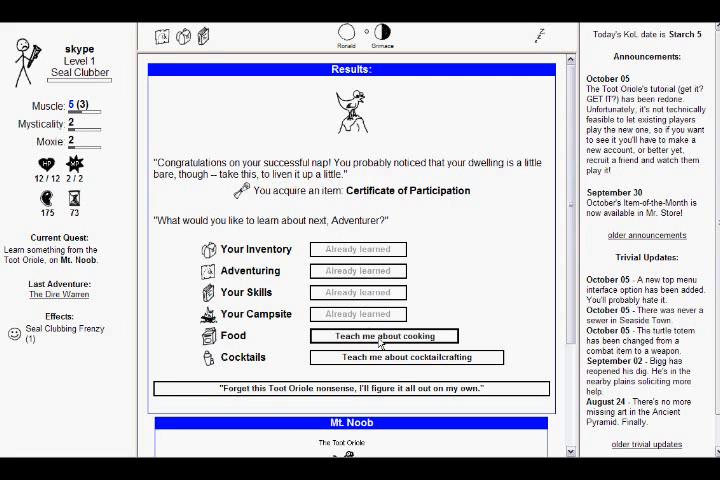
# Step: Take the Oracle's cooking lesson and install the E-Z Cook oven, receiving strawberry, orange, lemon and popsicle sticks
pyautogui.click(384, 336)
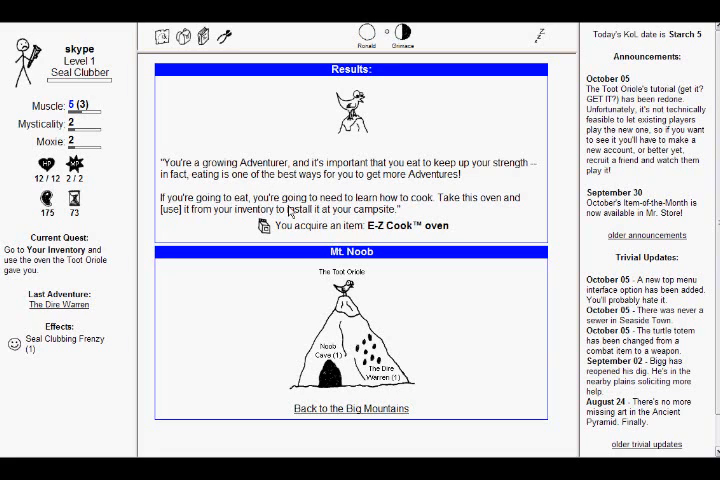
pyautogui.moveTo(420, 230)
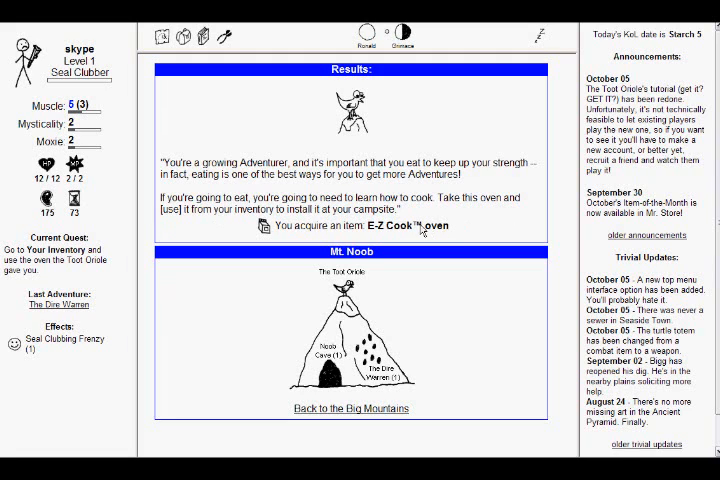
pyautogui.moveTo(184, 36)
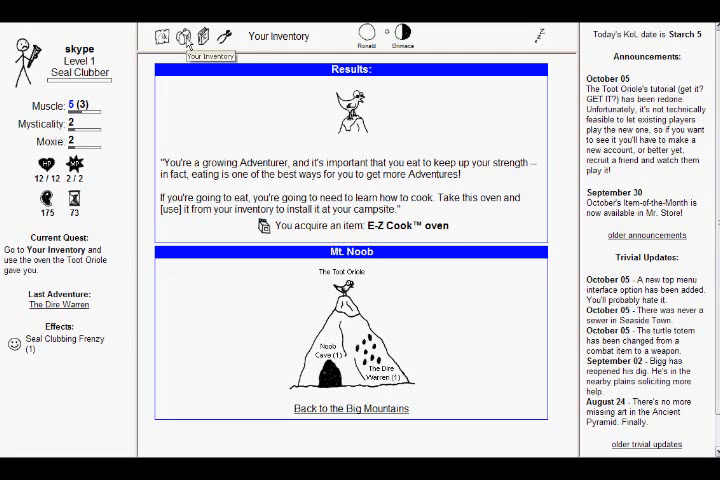
pyautogui.click(224, 36)
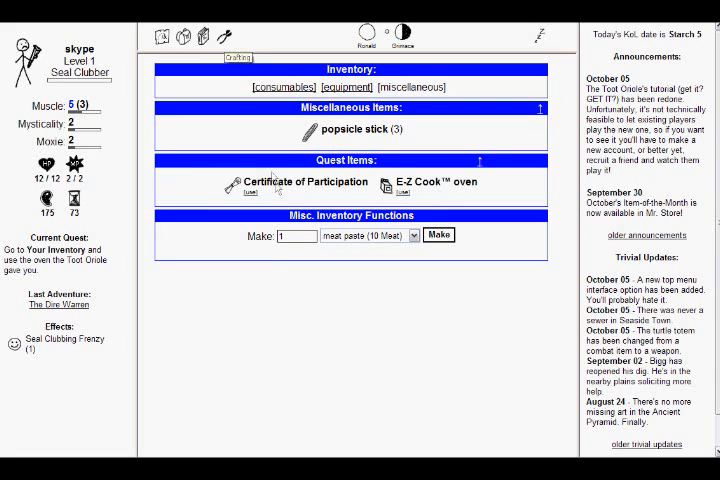
pyautogui.click(254, 192)
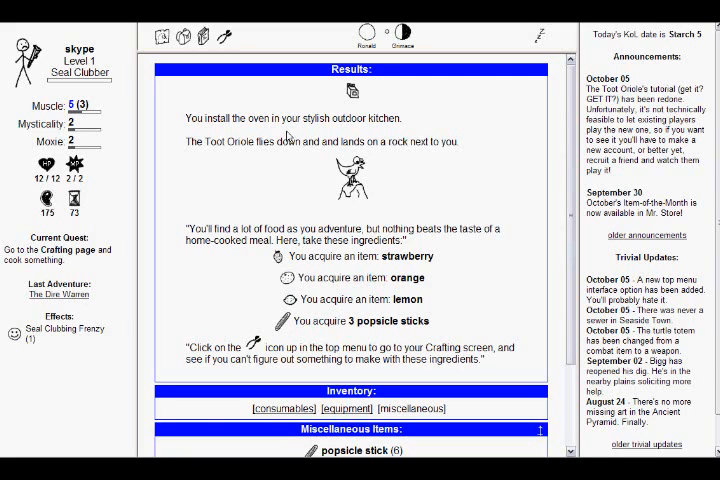
pyautogui.moveTo(304, 164)
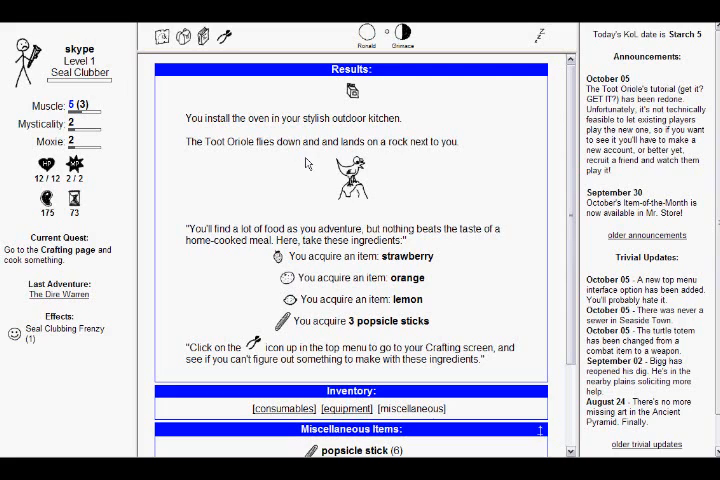
pyautogui.moveTo(194, 246)
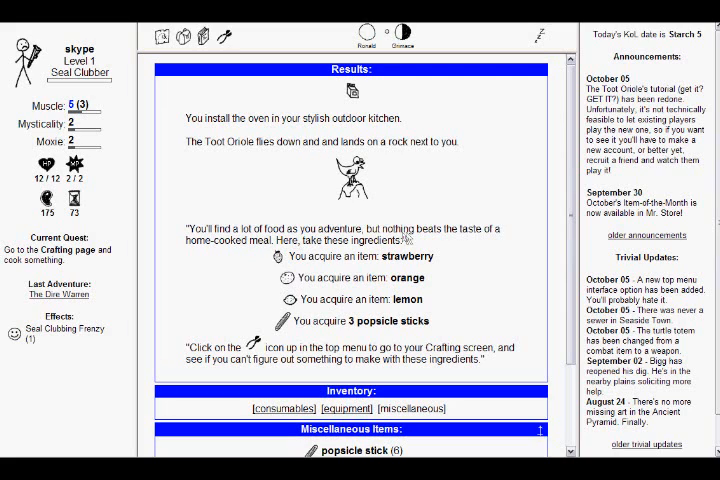
pyautogui.moveTo(210, 258)
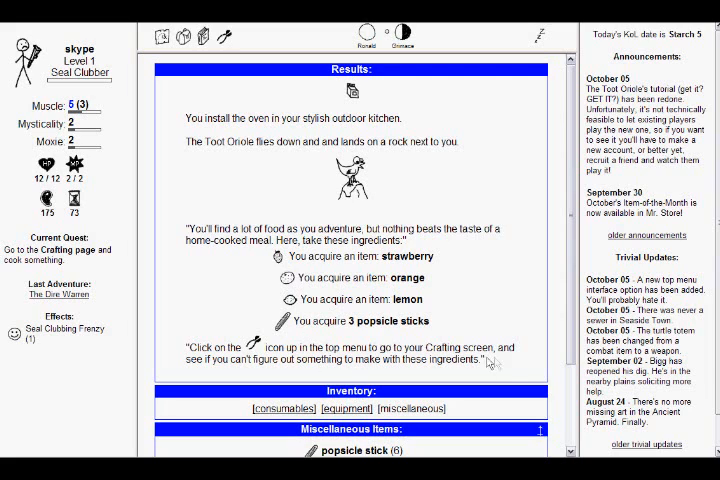
pyautogui.moveTo(244, 372)
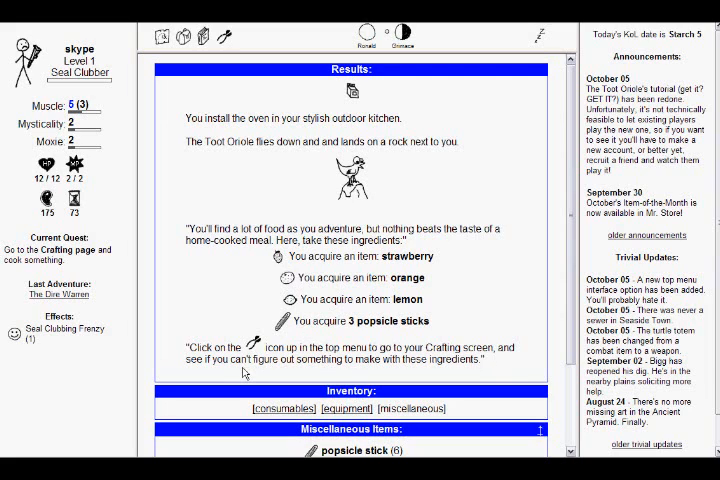
pyautogui.moveTo(248, 64)
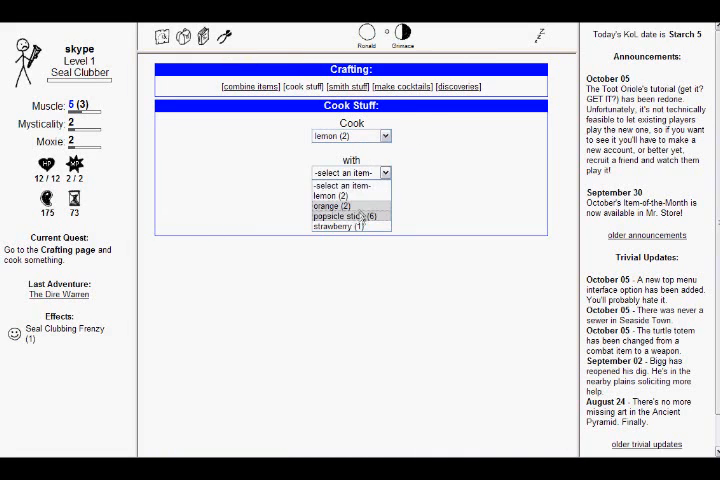
# Step: Bake a lemon popsicle from a lemon and a popsicle stick, then check the campsite oven
pyautogui.click(352, 216)
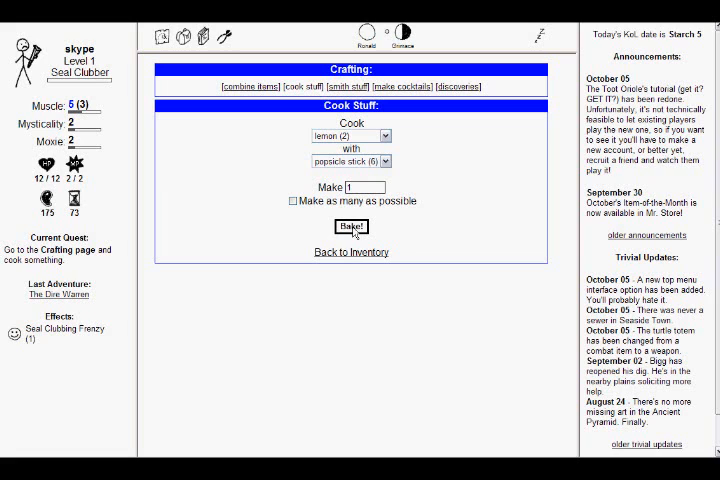
pyautogui.click(352, 226)
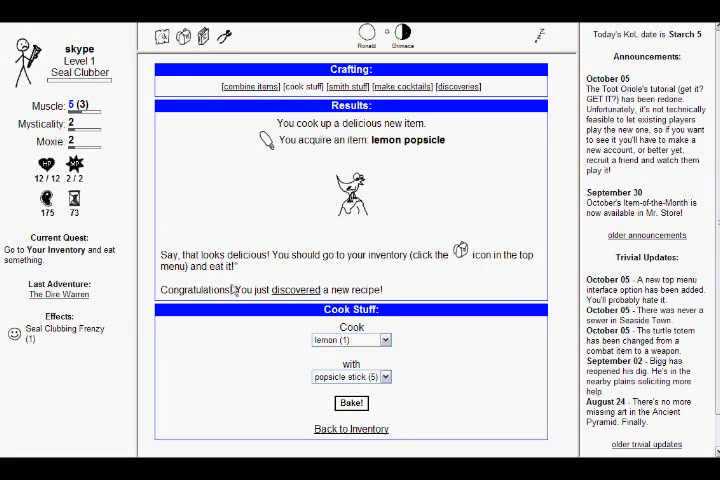
pyautogui.moveTo(296, 296)
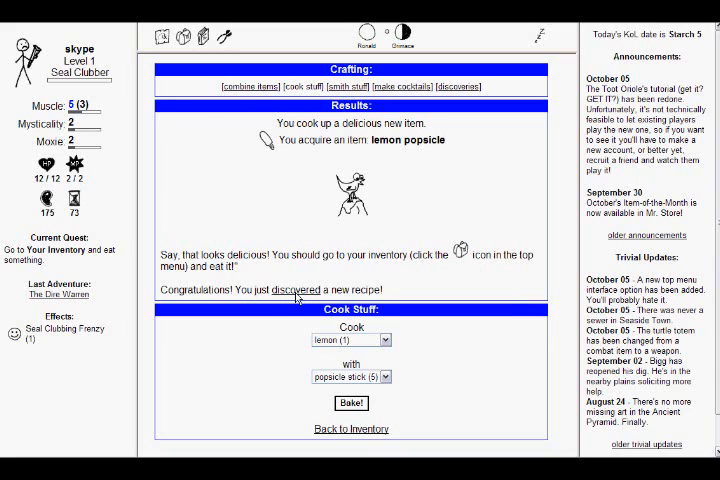
pyautogui.moveTo(248, 34)
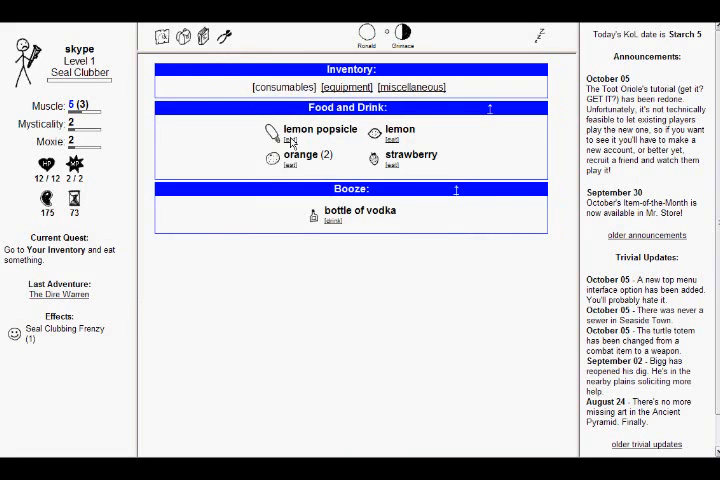
pyautogui.click(290, 138)
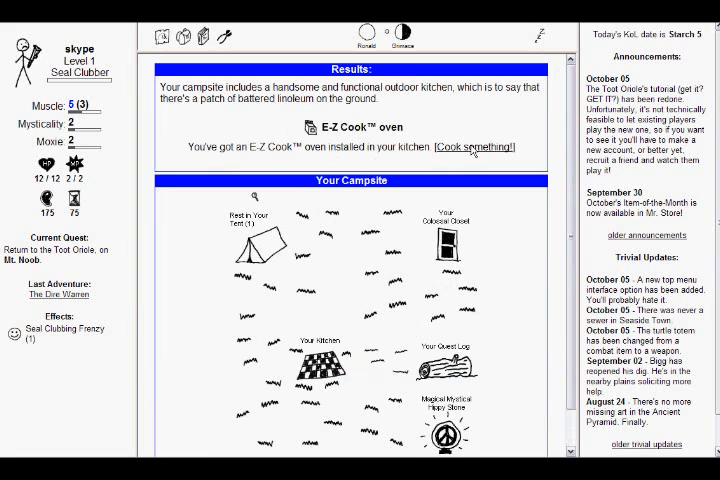
# Step: Bake an orange popsicle and a strawberry popsicle from the remaining fruit and sticks
pyautogui.click(476, 148)
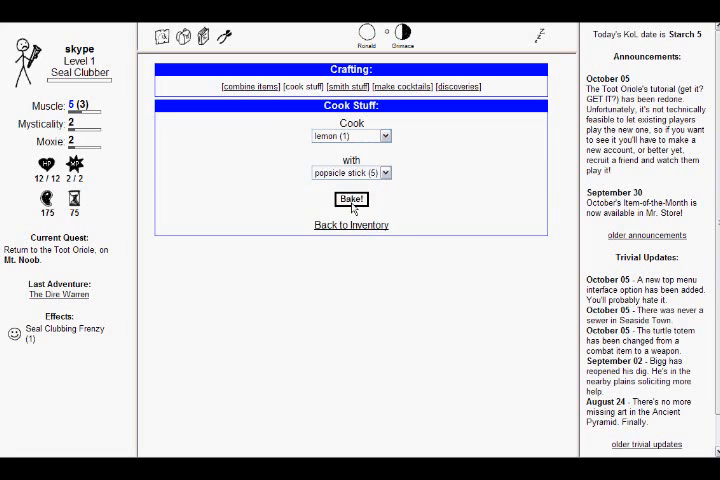
pyautogui.click(352, 198)
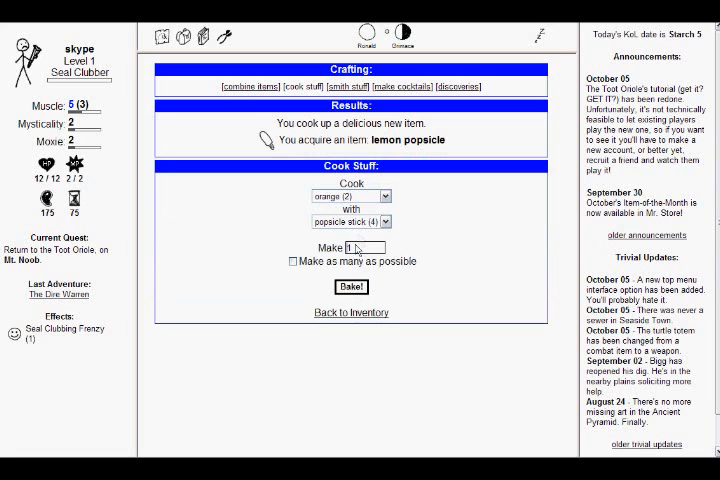
pyautogui.click(350, 288)
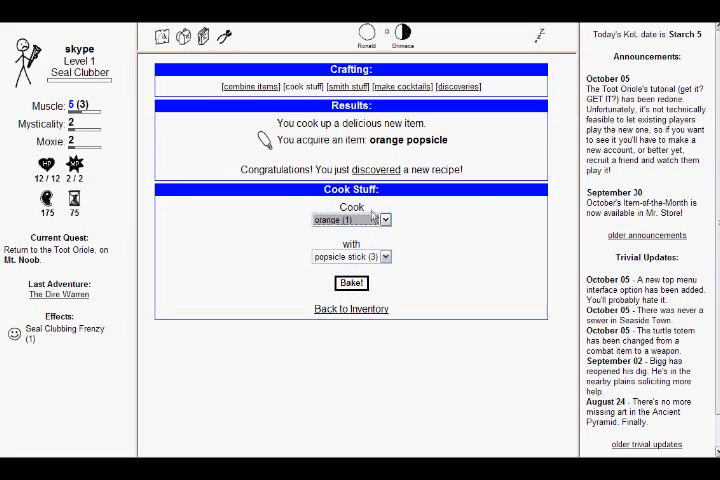
pyautogui.click(350, 284)
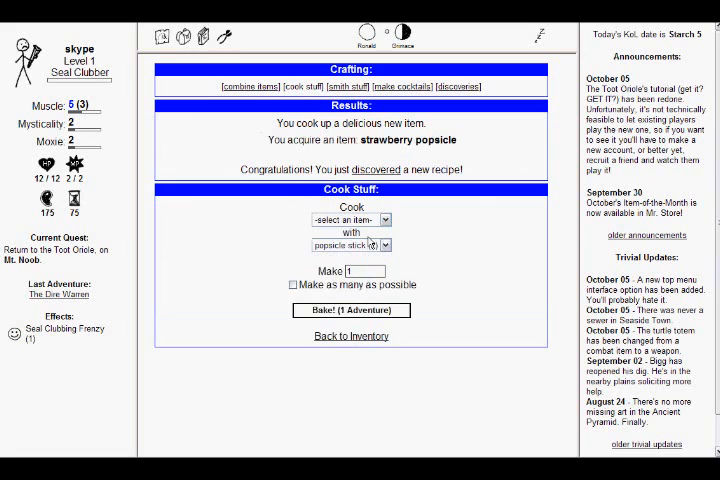
pyautogui.click(352, 308)
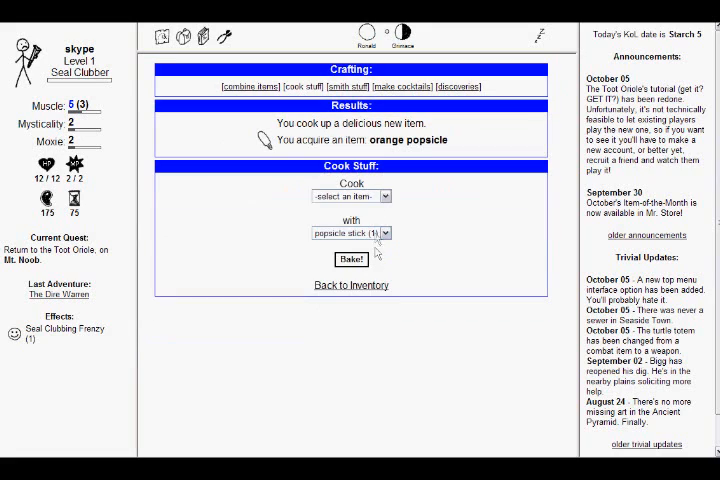
# Step: Go to the kingdom map and view the consumable items in the inventory
pyautogui.click(350, 196)
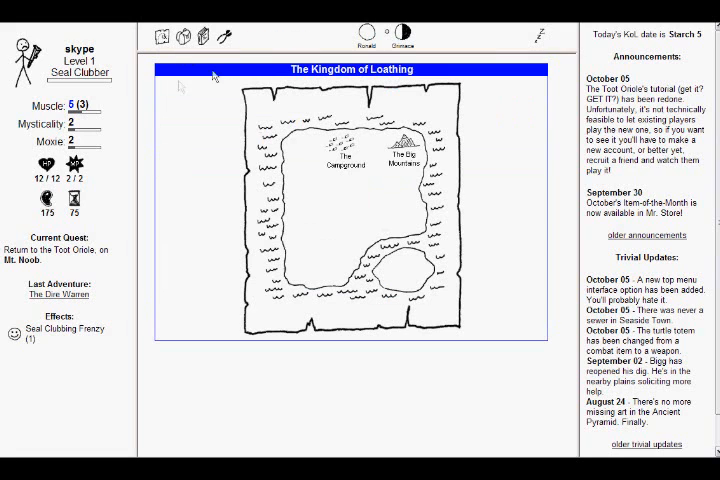
pyautogui.moveTo(184, 36)
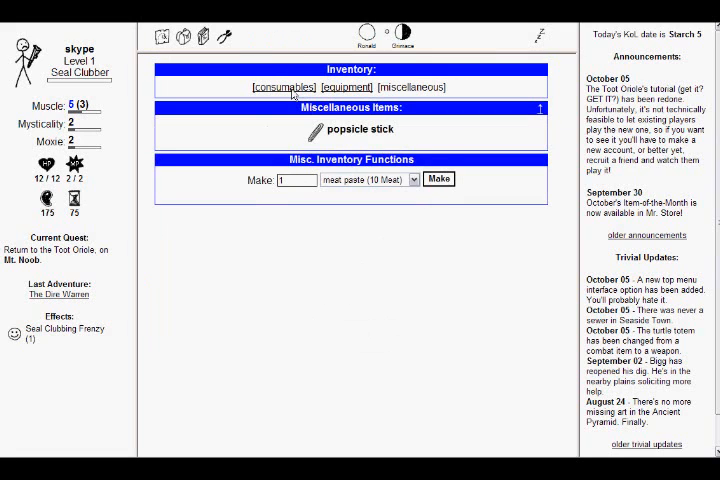
pyautogui.click(282, 88)
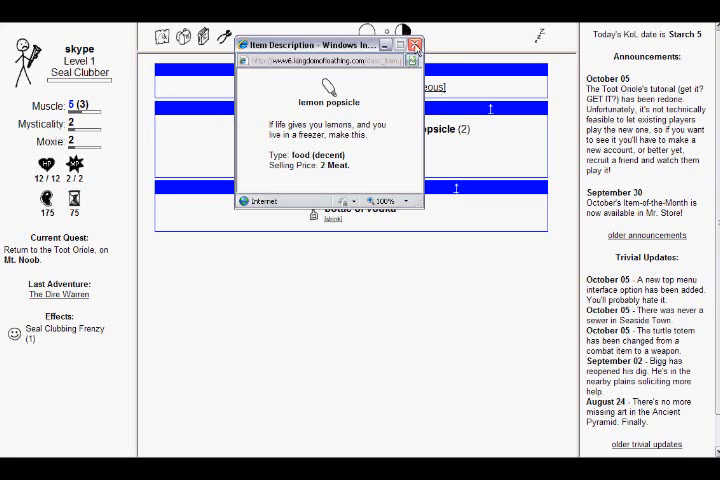
# Step: Travel via the kingdom map to Mt. Noob and talk to the Toot Oracle for its lesson list
pyautogui.click(414, 44)
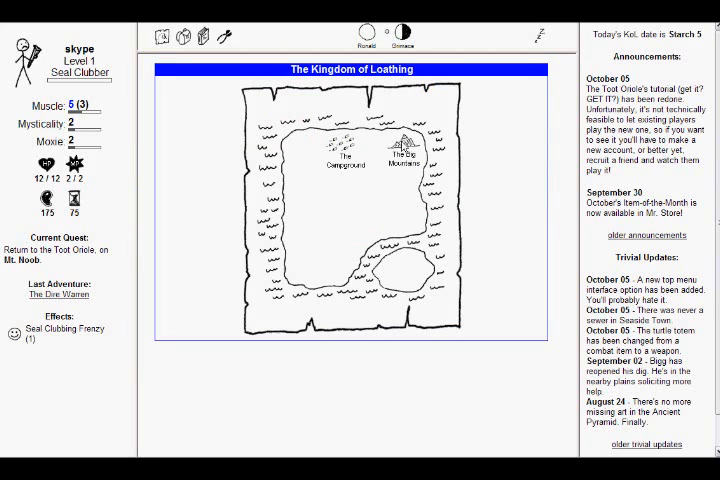
pyautogui.click(400, 160)
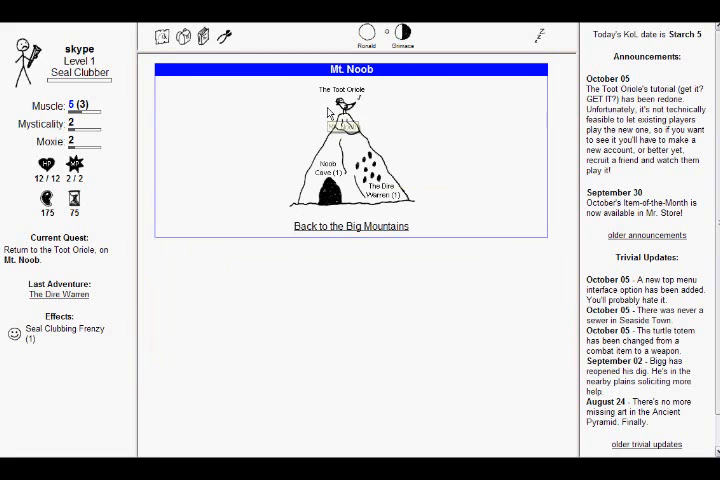
pyautogui.click(344, 100)
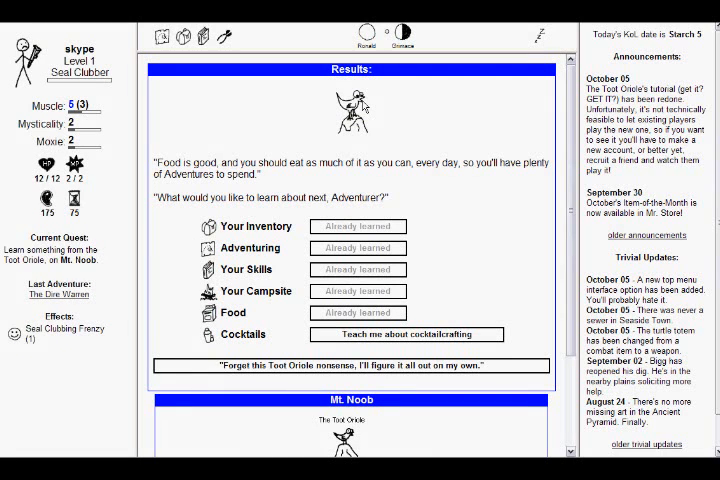
pyautogui.moveTo(512, 196)
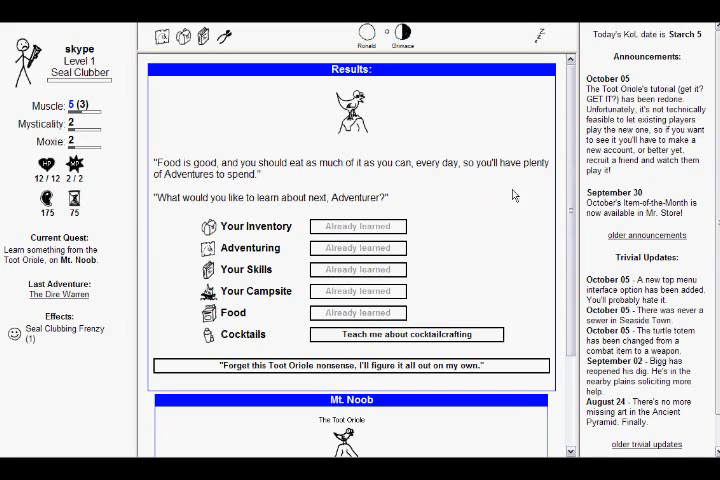
pyautogui.moveTo(248, 204)
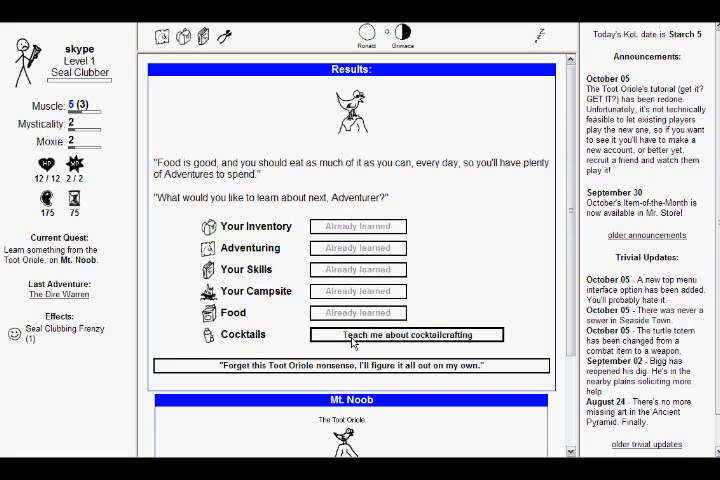
# Step: Take the cocktailcrafting lesson and install My First Shaker, receiving grapefruit, olive, lemon, whiskey, vodka and gin
pyautogui.click(404, 334)
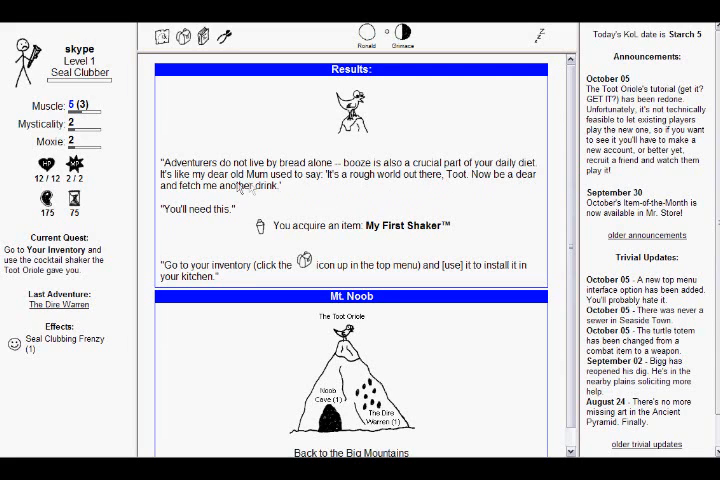
pyautogui.moveTo(336, 188)
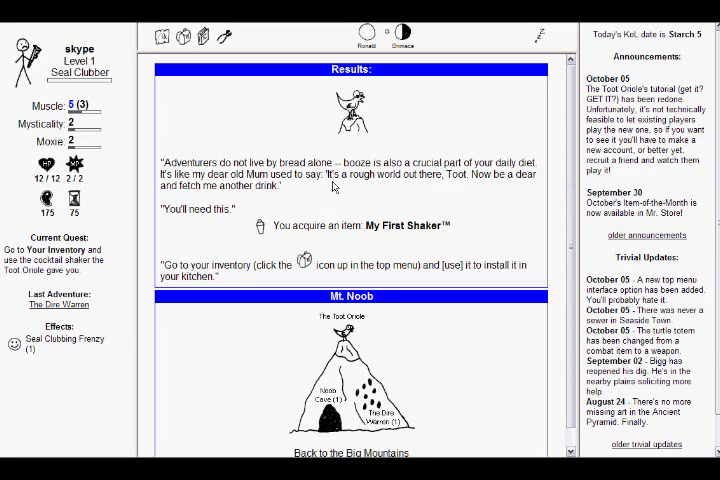
pyautogui.moveTo(474, 188)
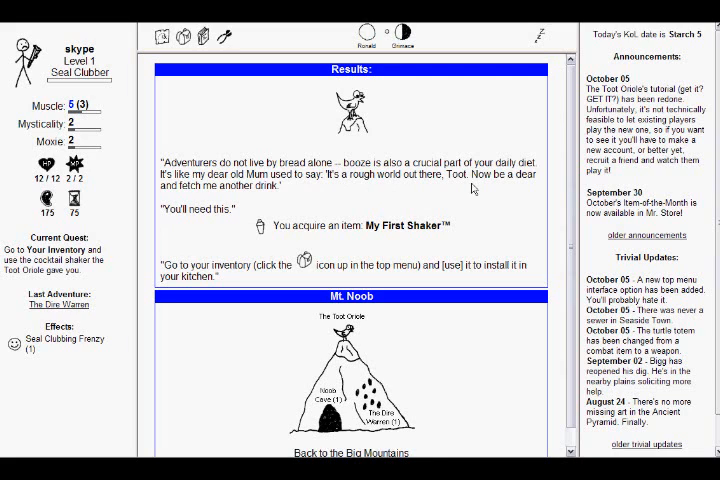
pyautogui.moveTo(288, 198)
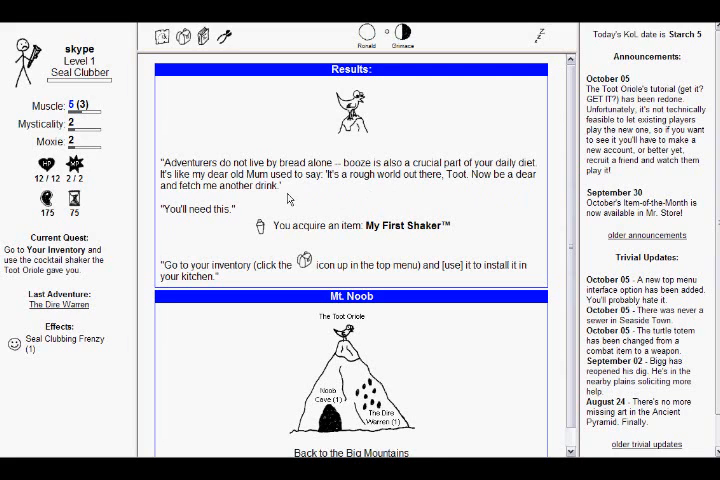
pyautogui.moveTo(168, 36)
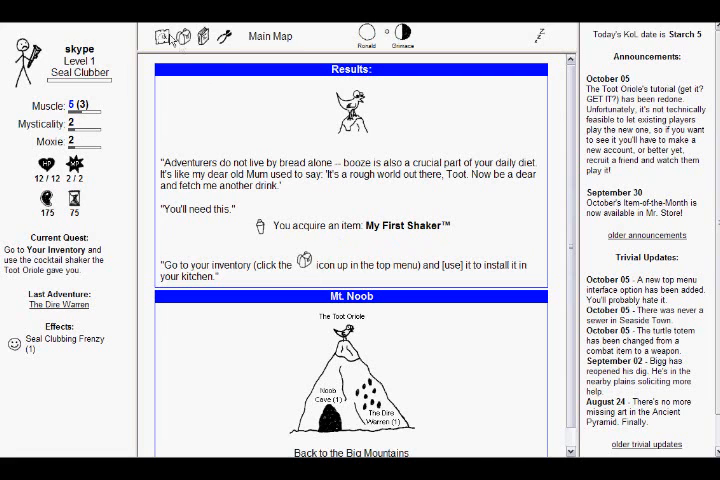
pyautogui.click(184, 36)
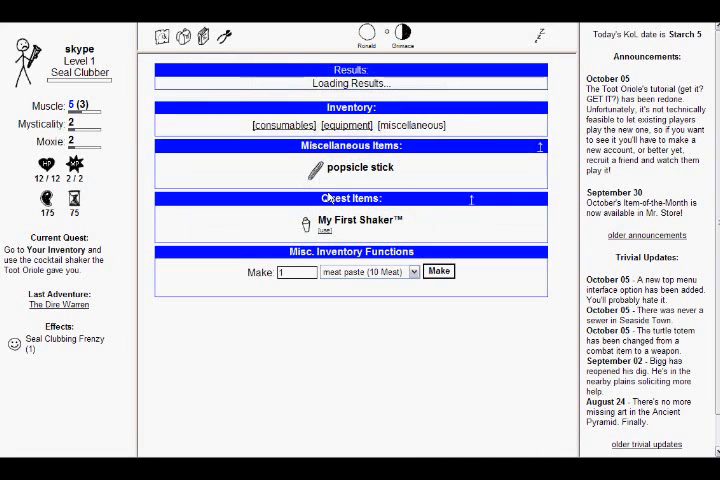
pyautogui.click(438, 272)
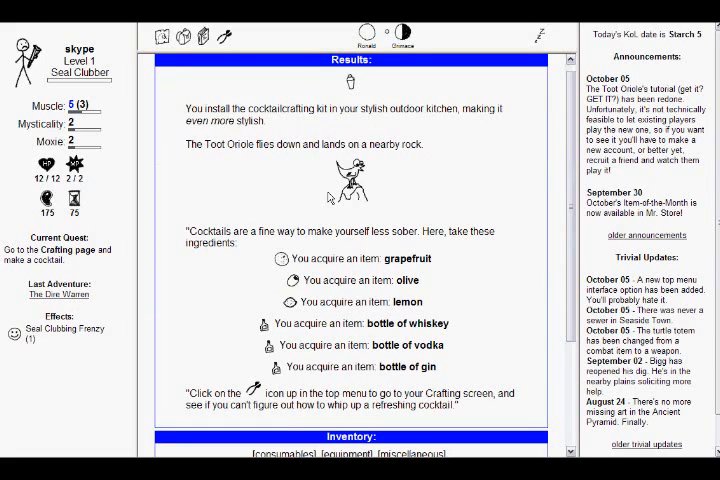
pyautogui.moveTo(332, 168)
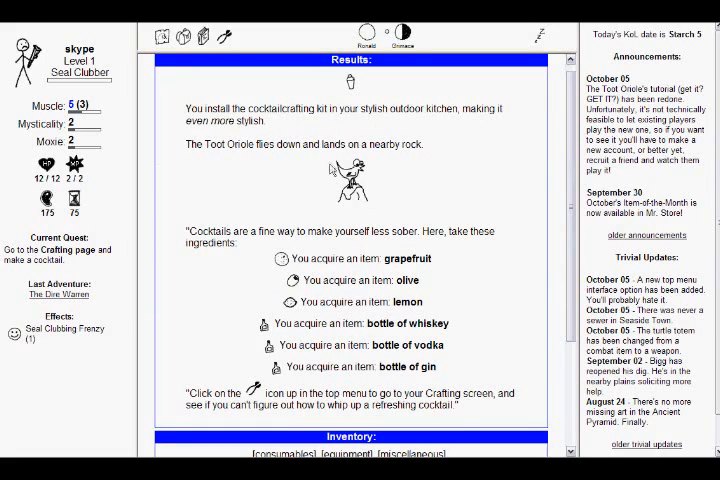
pyautogui.moveTo(424, 126)
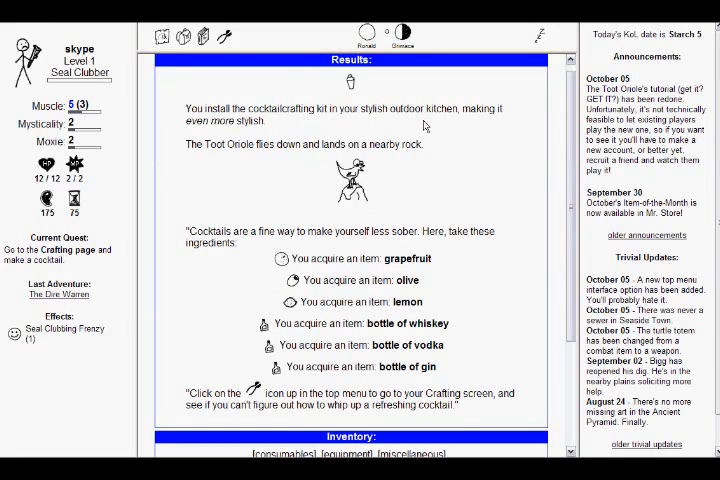
pyautogui.moveTo(236, 132)
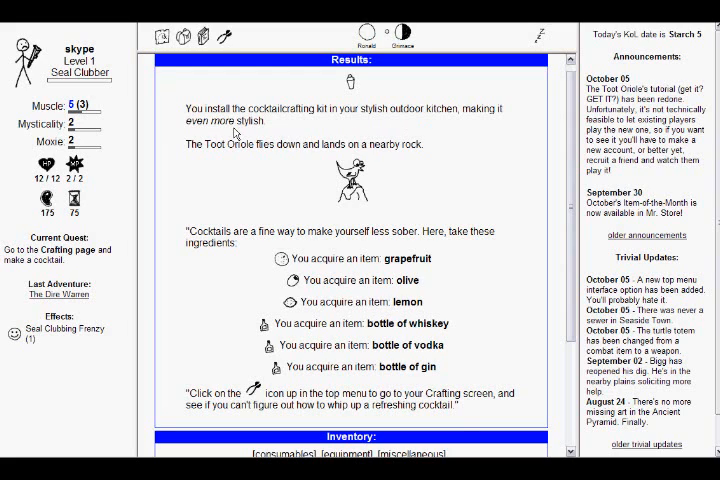
pyautogui.moveTo(444, 160)
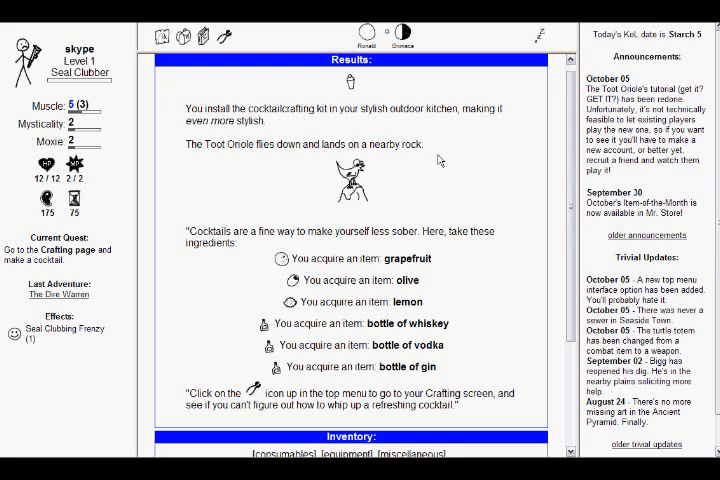
pyautogui.moveTo(266, 256)
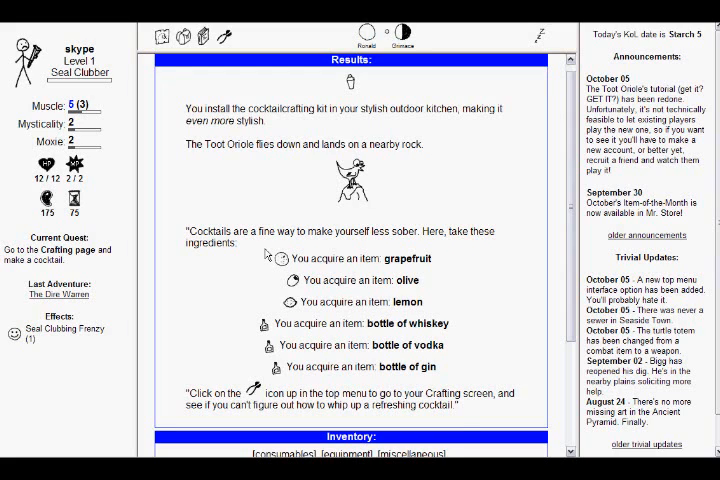
pyautogui.moveTo(512, 410)
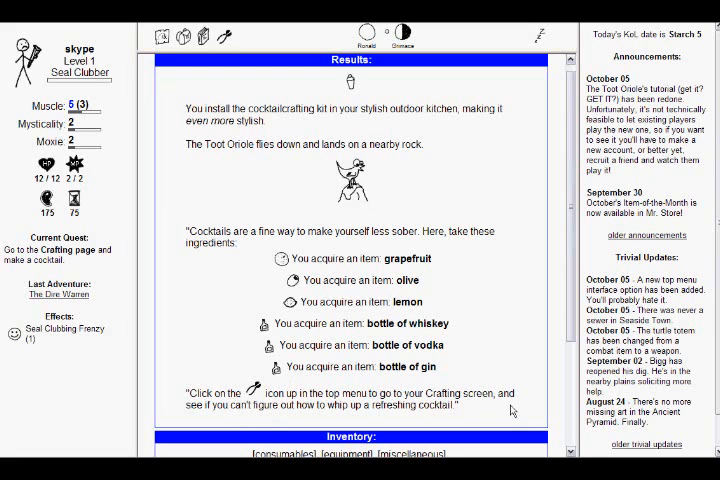
pyautogui.moveTo(224, 36)
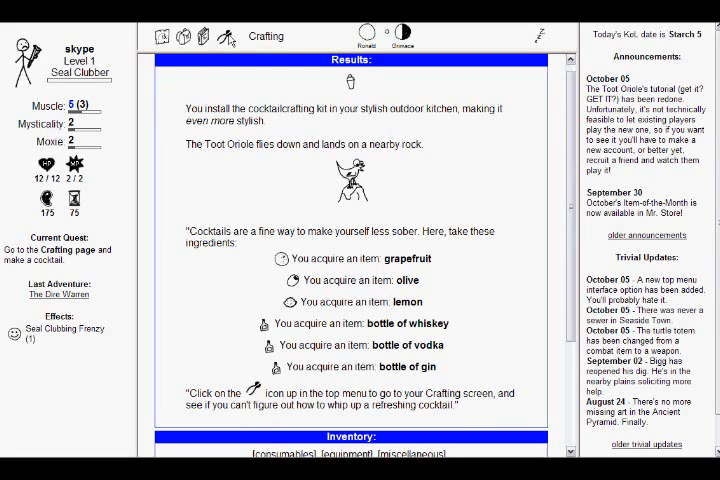
# Step: Shake gin and olive into a martini, drink it for 5 Adventures, then head for the Big Mountains
pyautogui.click(224, 36)
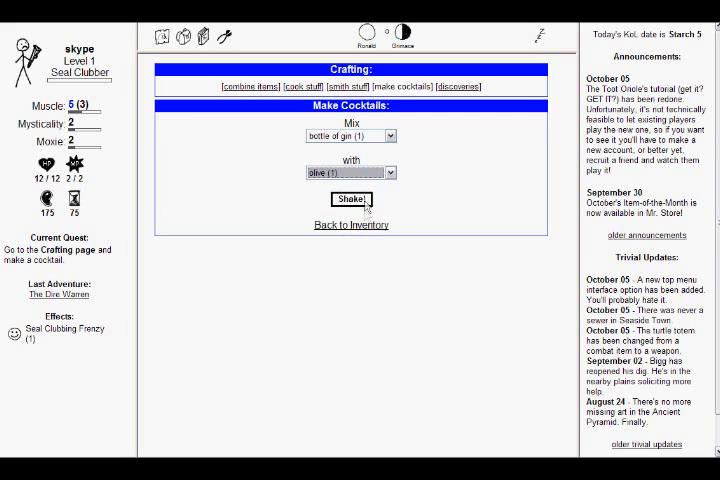
pyautogui.click(350, 200)
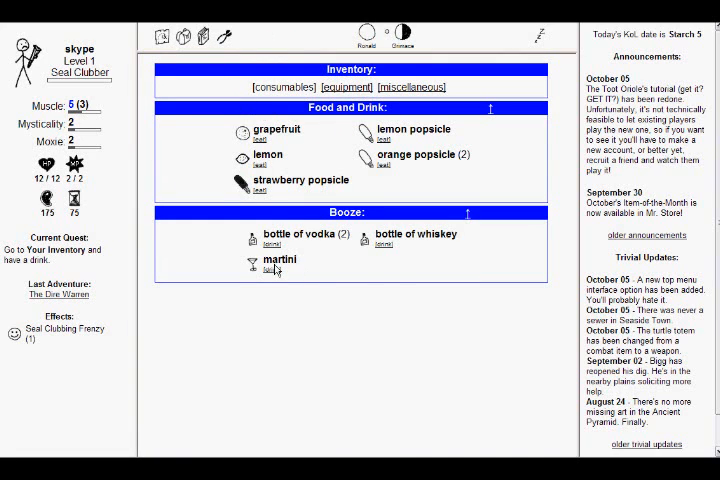
pyautogui.click(260, 272)
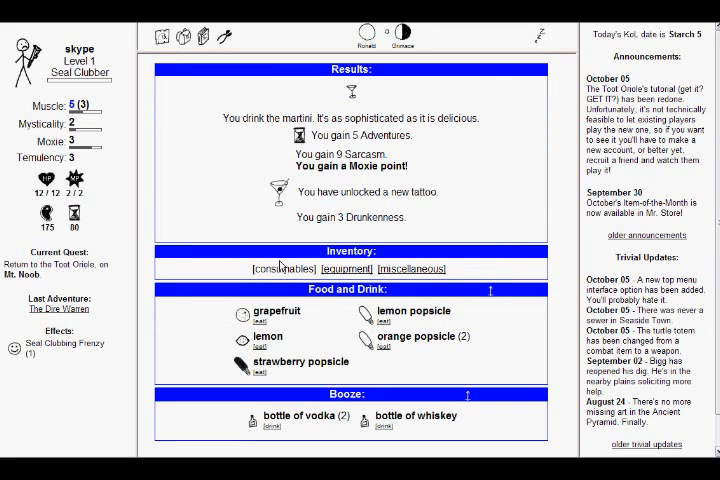
pyautogui.doubleClick(414, 192)
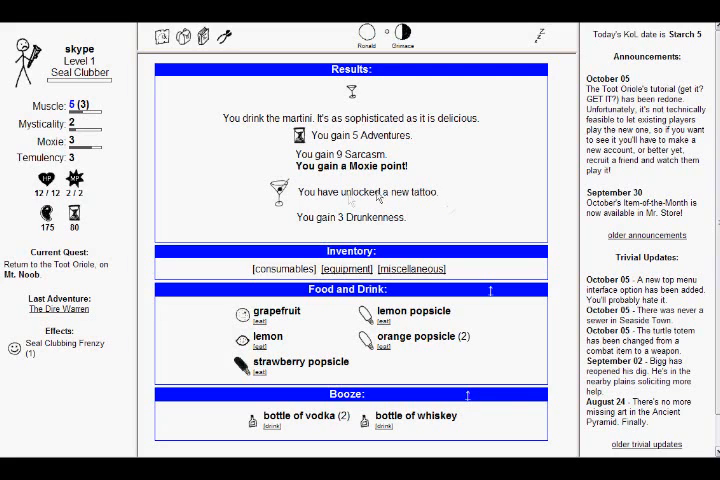
pyautogui.moveTo(440, 220)
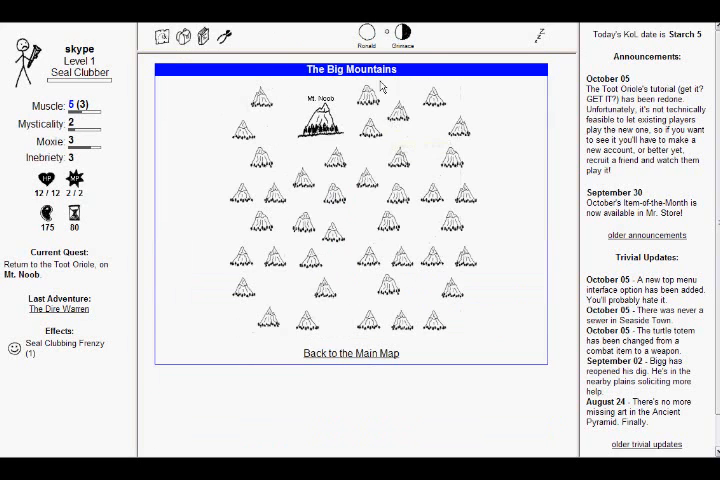
# Step: Report back to the Toot Oracle on Mt. Noob, unlocking Seaside Town
pyautogui.click(312, 110)
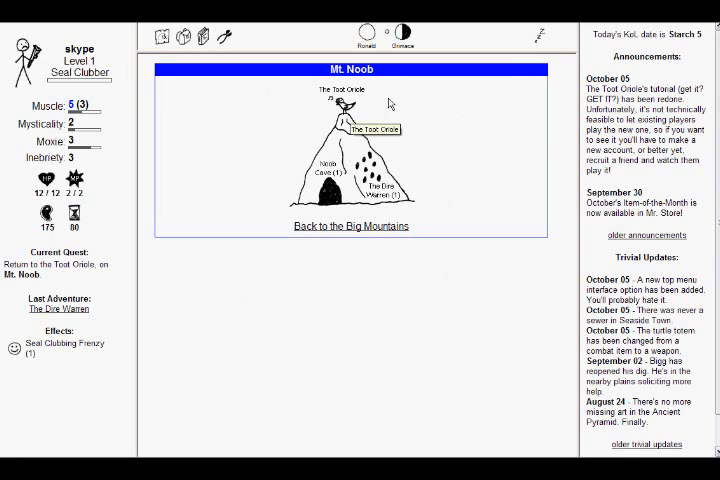
pyautogui.click(368, 128)
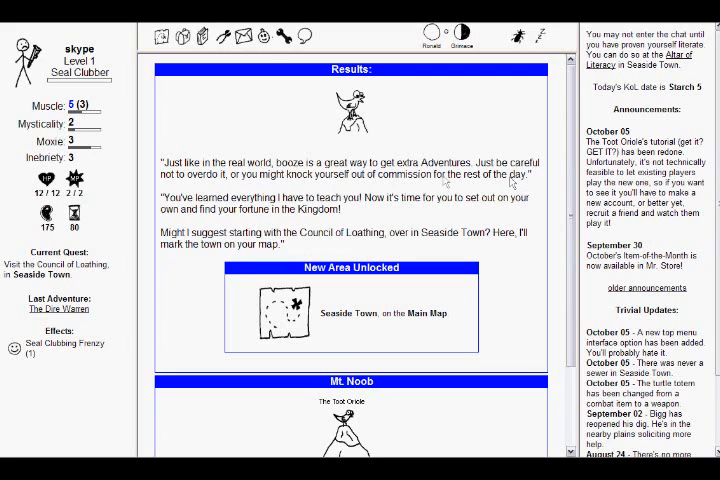
pyautogui.moveTo(378, 212)
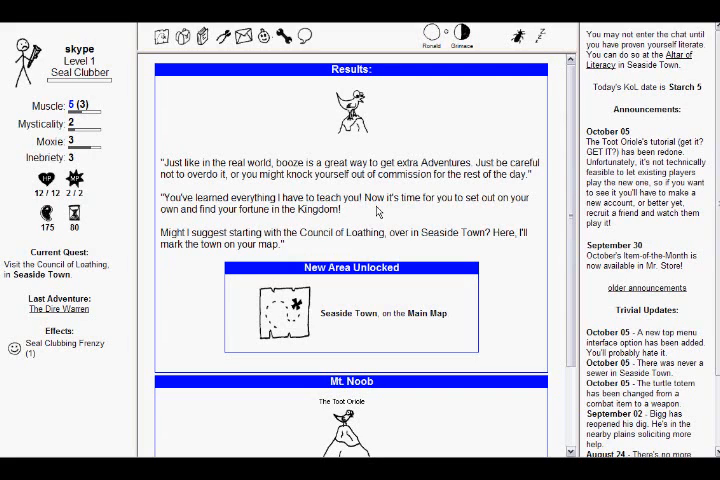
pyautogui.moveTo(522, 250)
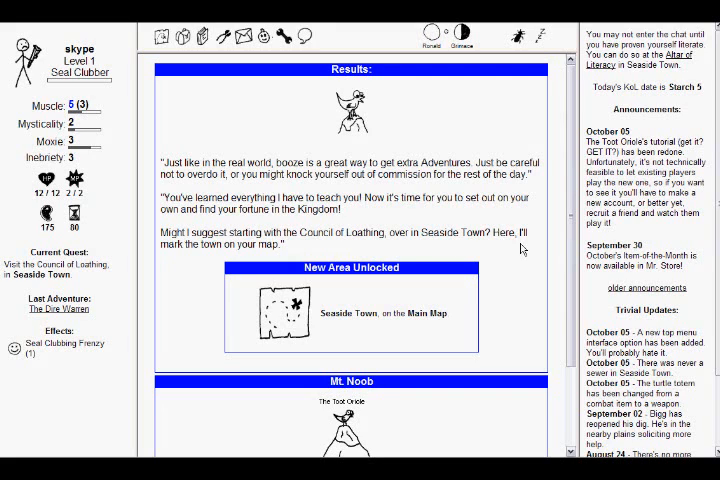
pyautogui.moveTo(268, 120)
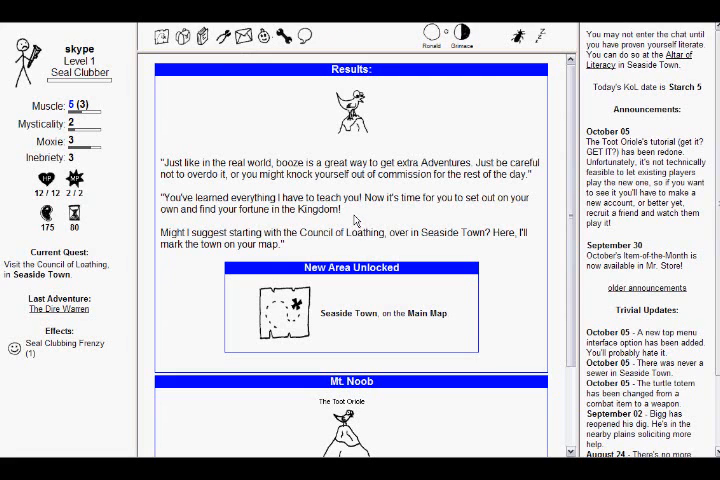
pyautogui.scroll(-3)
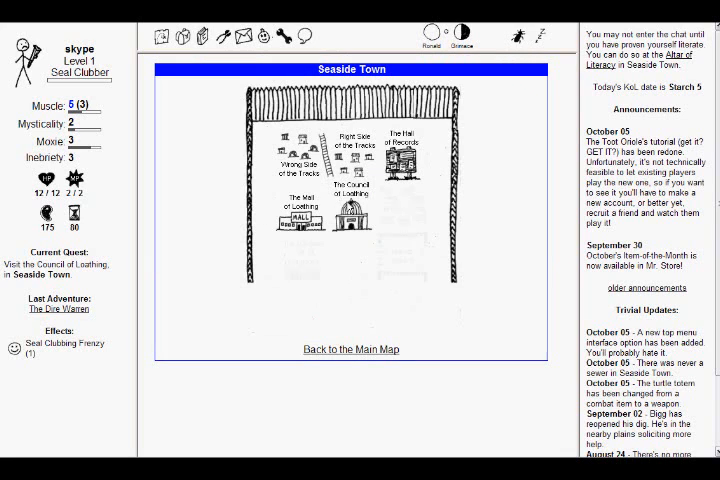
# Step: Visit the Council of Loathing, unlocking the Haunted Pantry, Cobb's Knob Outskirts and Sleazy Back Alley, then view community resources
pyautogui.click(350, 200)
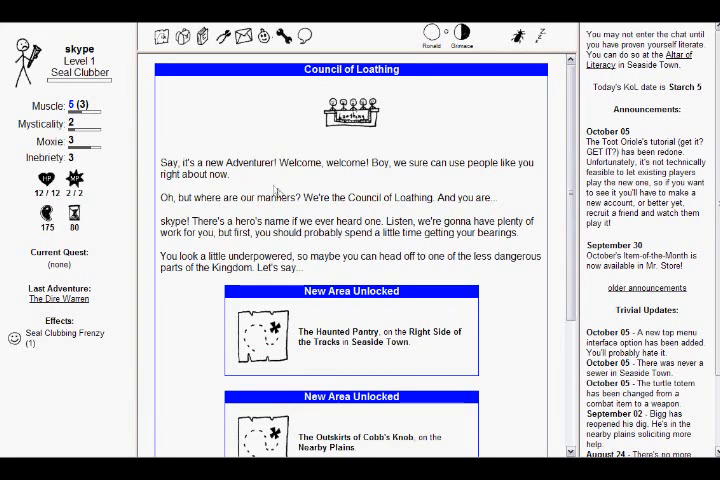
pyautogui.scroll(-3)
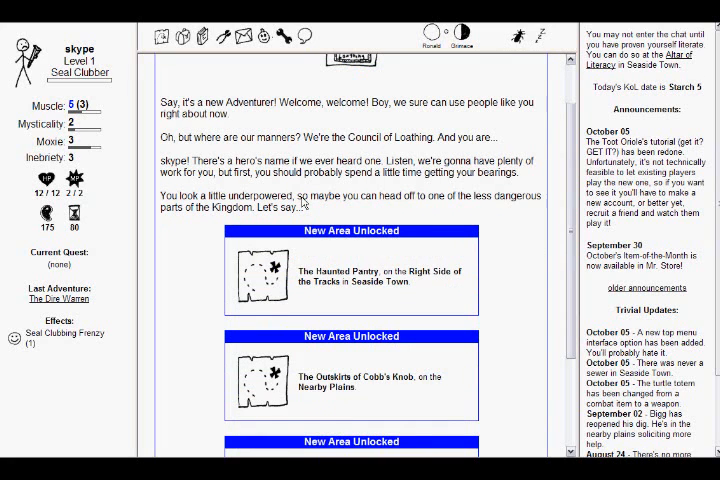
pyautogui.scroll(-3)
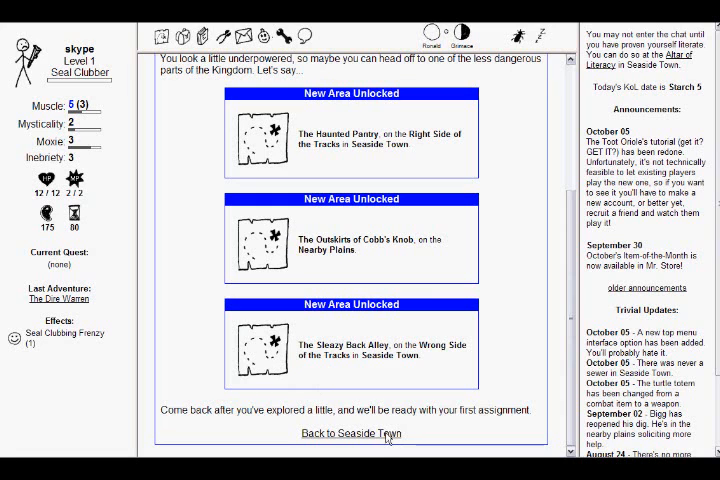
pyautogui.click(350, 434)
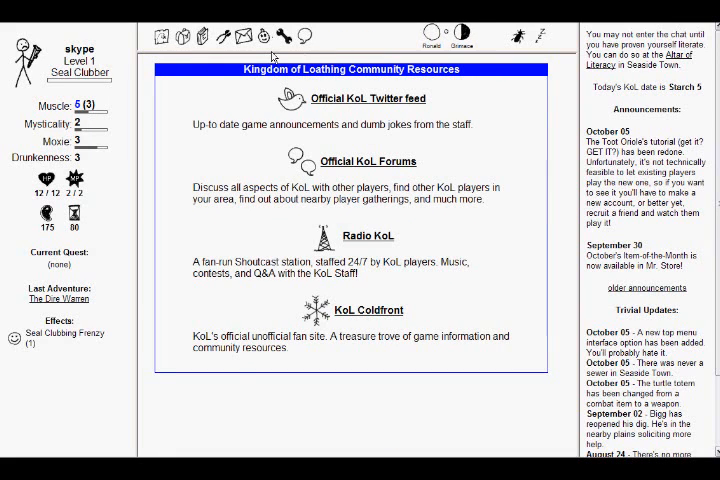
pyautogui.moveTo(330, 176)
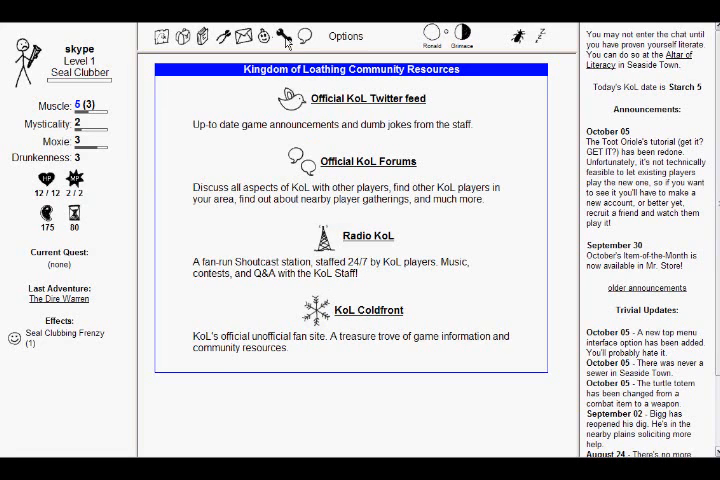
# Step: Review account options and the Kingdom map, then return to the Toot Oracle on Mt. Noob
pyautogui.click(346, 36)
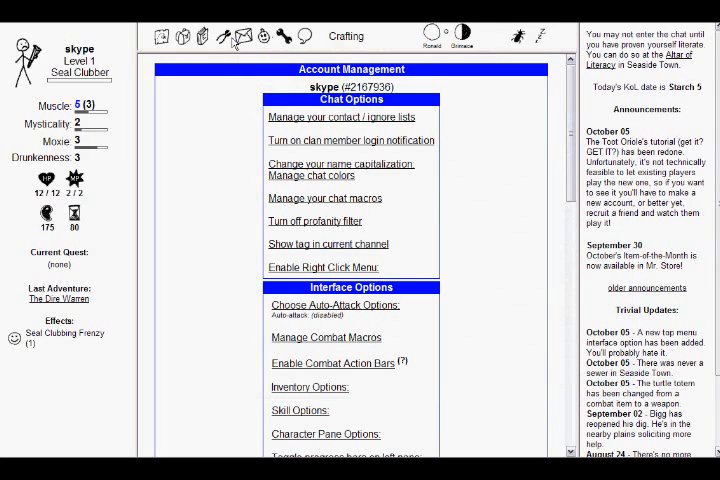
pyautogui.click(224, 36)
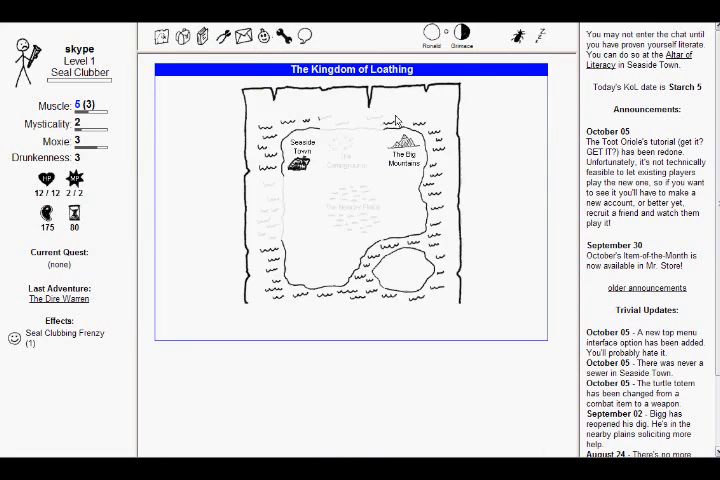
pyautogui.click(402, 156)
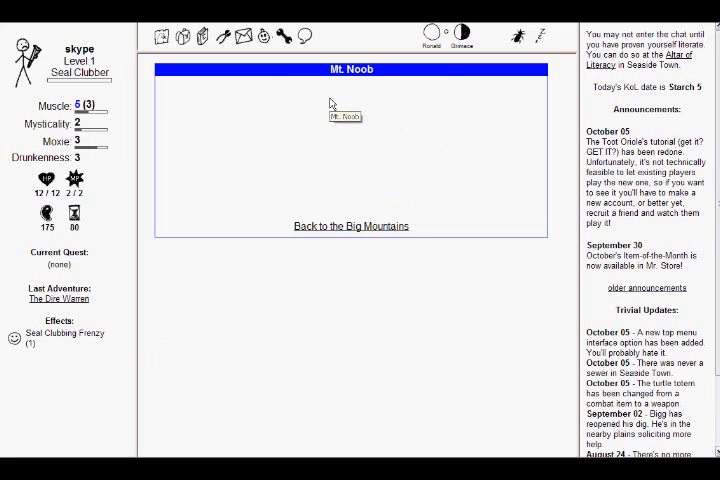
pyautogui.click(344, 116)
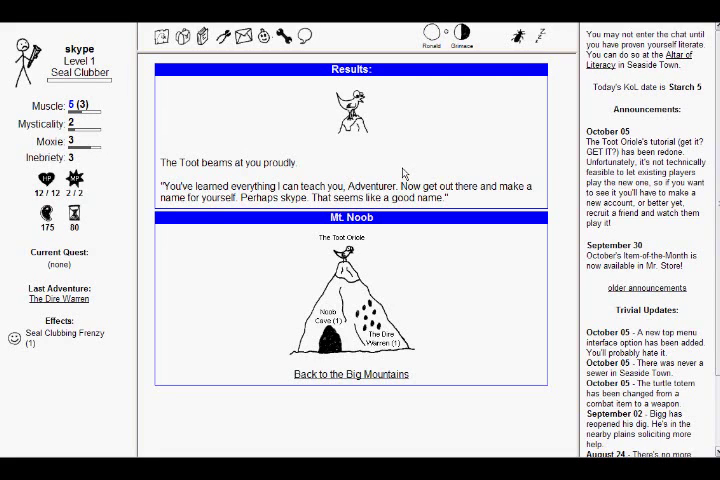
pyautogui.moveTo(256, 196)
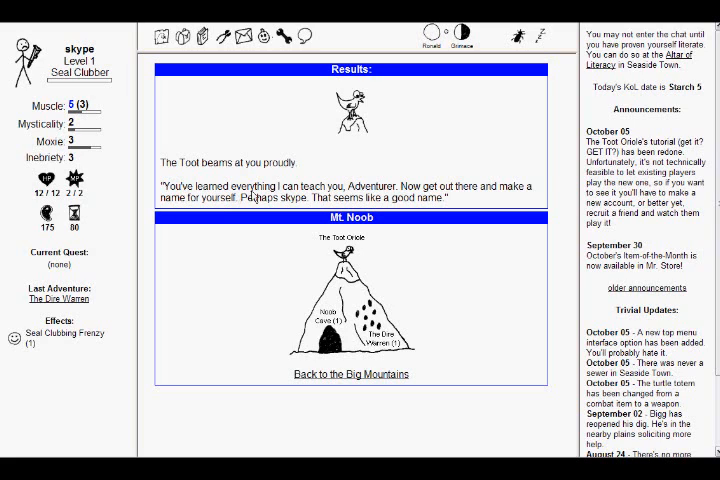